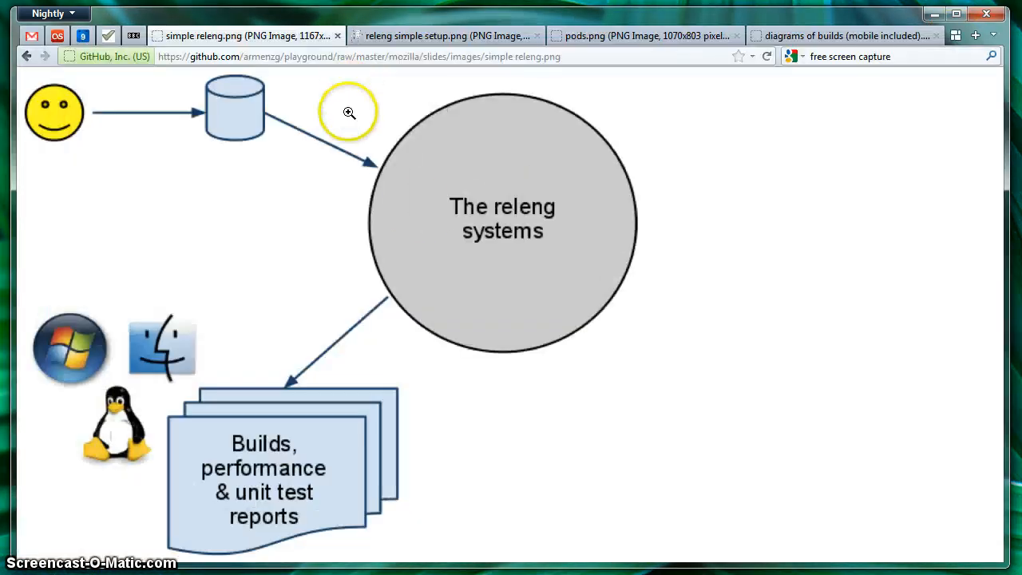
mouse_move(423, 210)
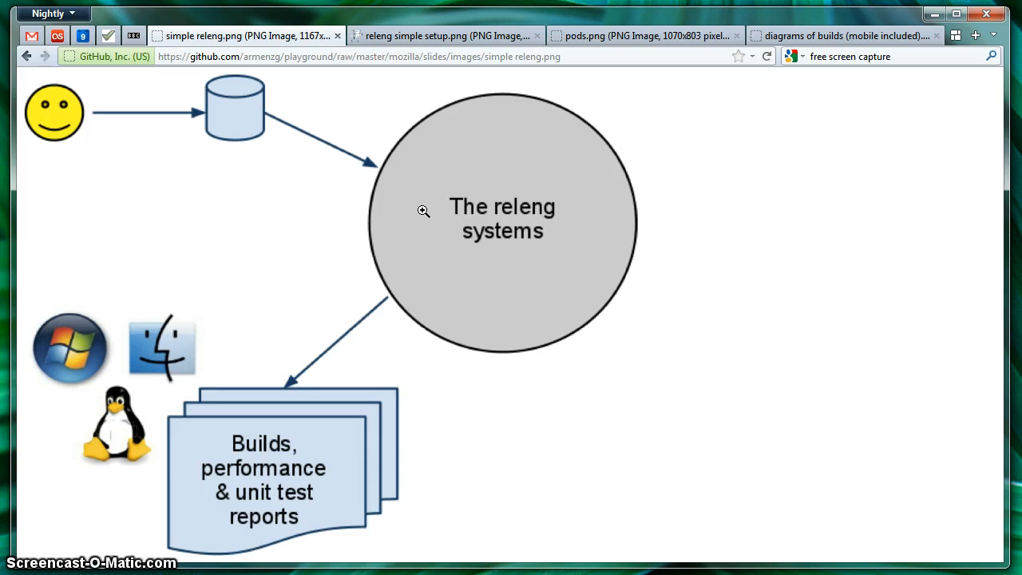
mouse_move(261, 416)
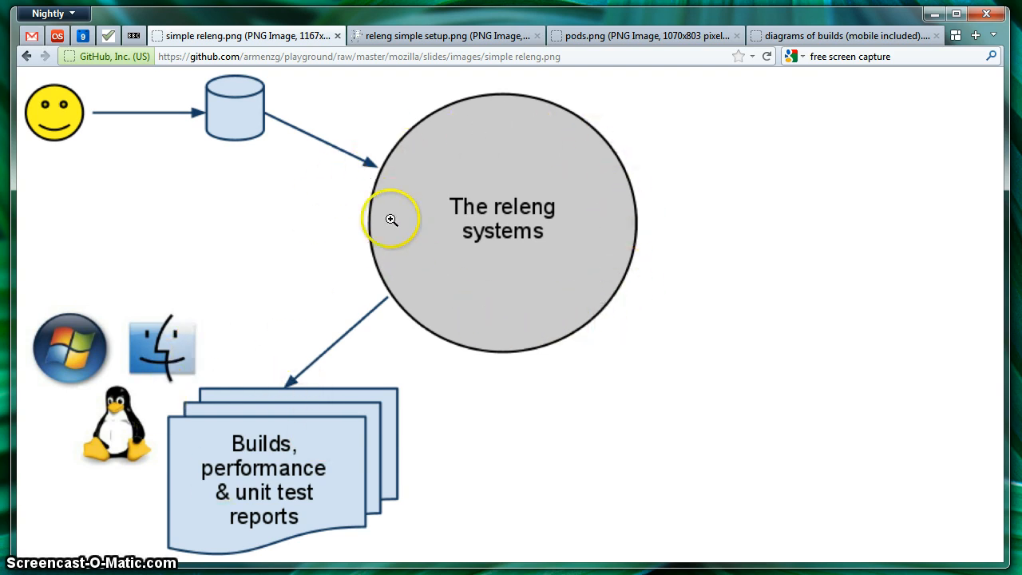
mouse_move(419, 189)
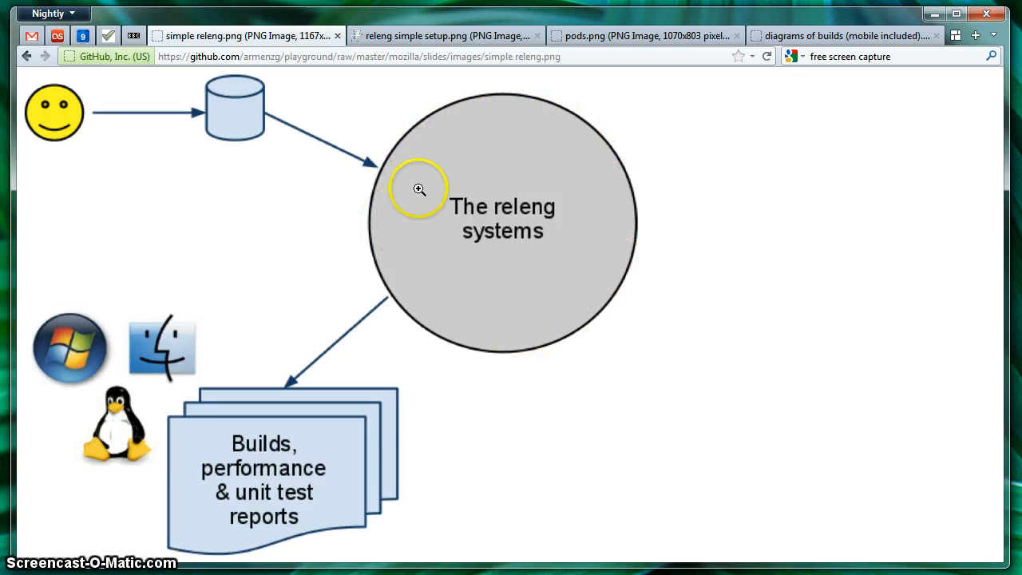
mouse_move(542, 142)
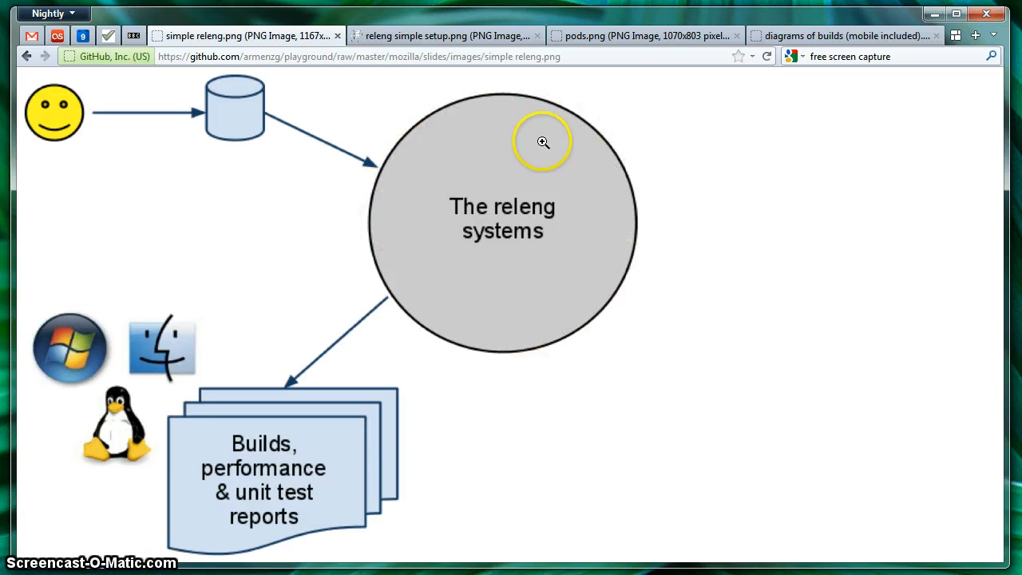
mouse_move(451, 87)
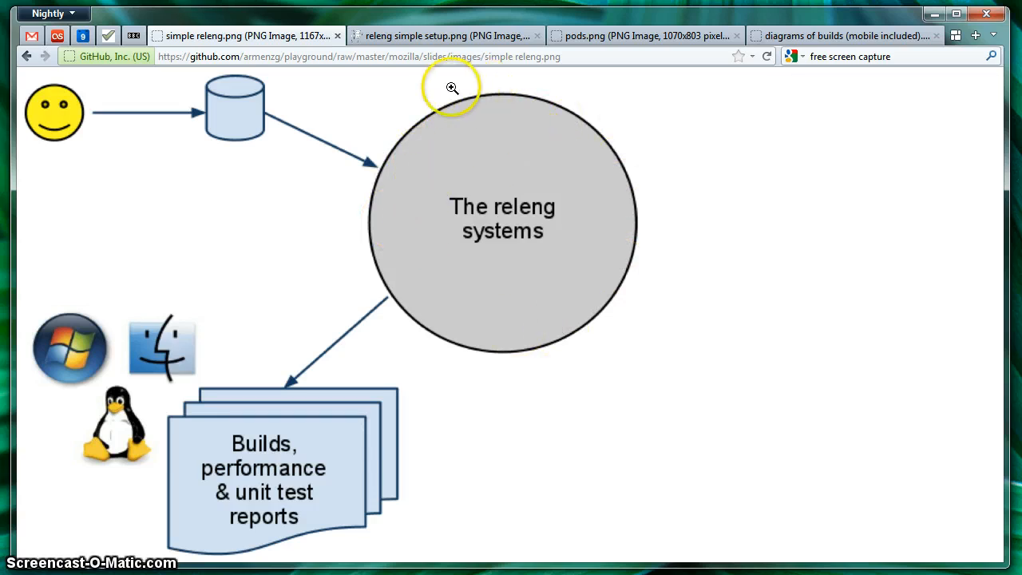
mouse_move(417, 86)
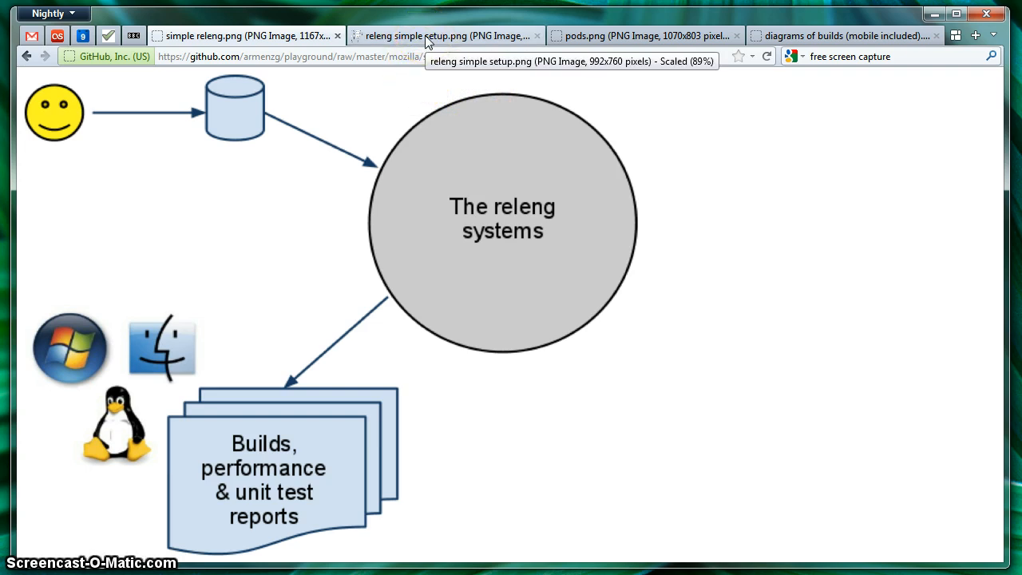
Bring up the releng simple setup diagram with the Buildbot master and slave pools.
left_click(447, 35)
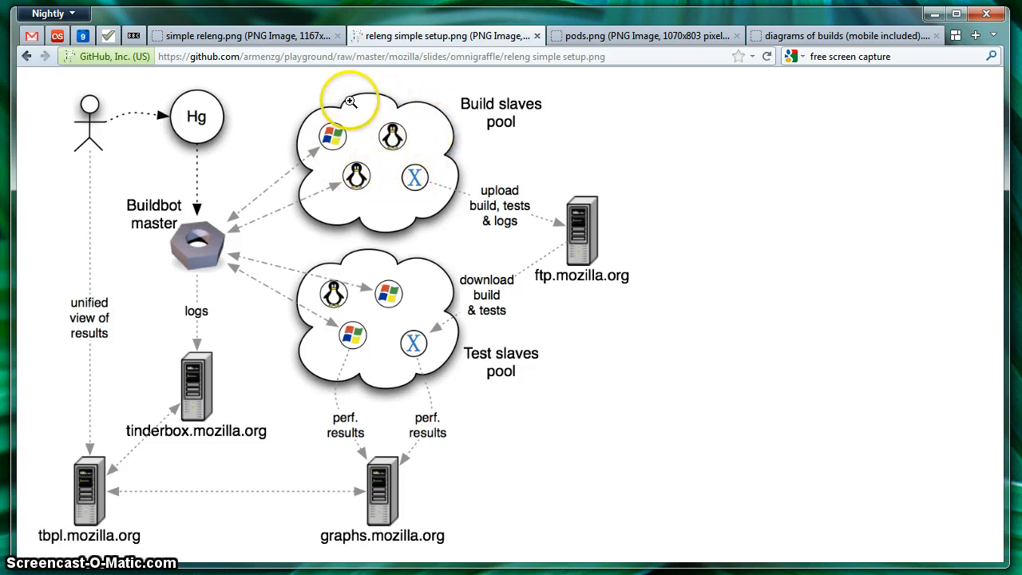
mouse_move(434, 144)
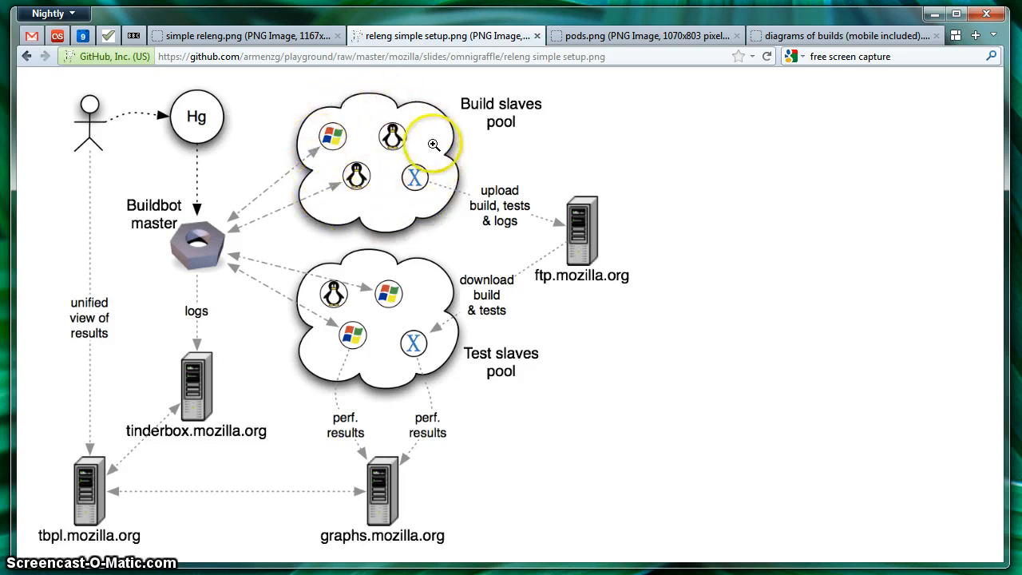
mouse_move(445, 175)
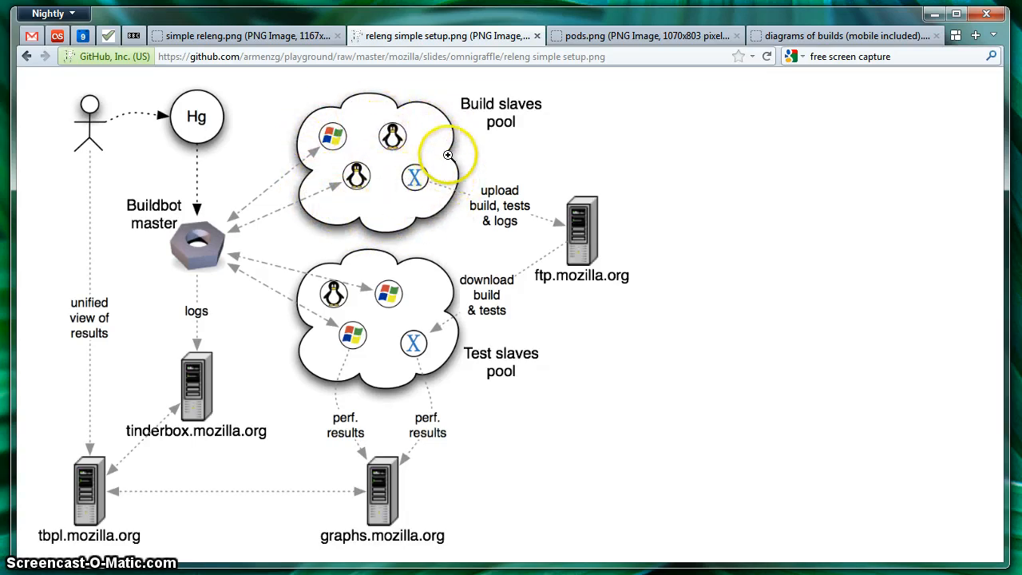
mouse_move(443, 192)
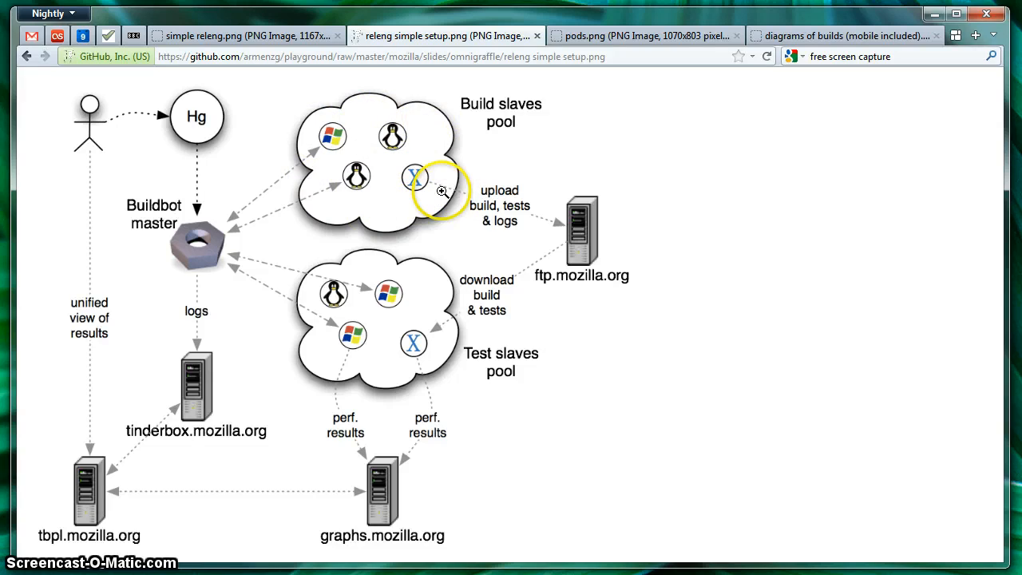
mouse_move(507, 208)
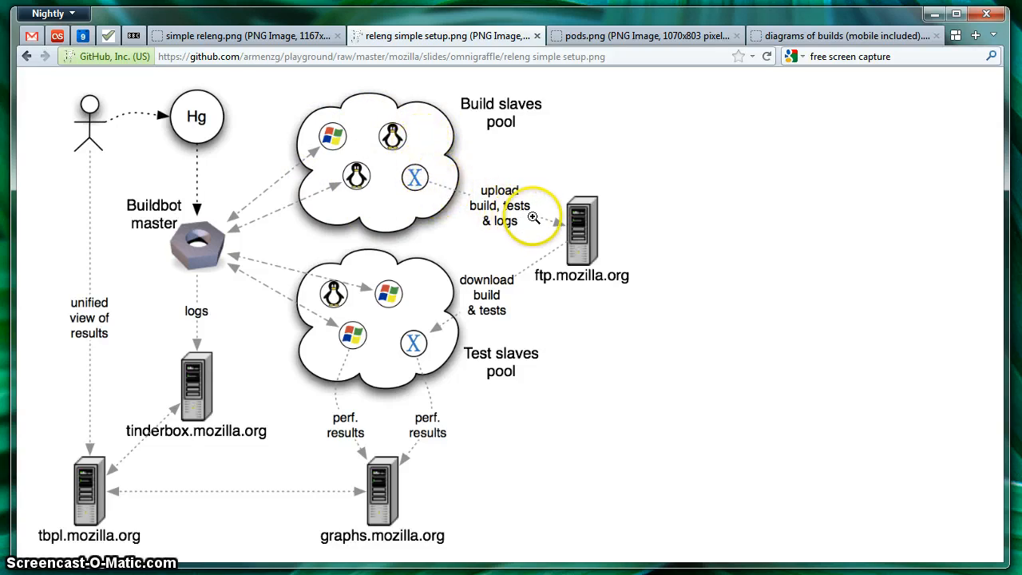
mouse_move(581, 230)
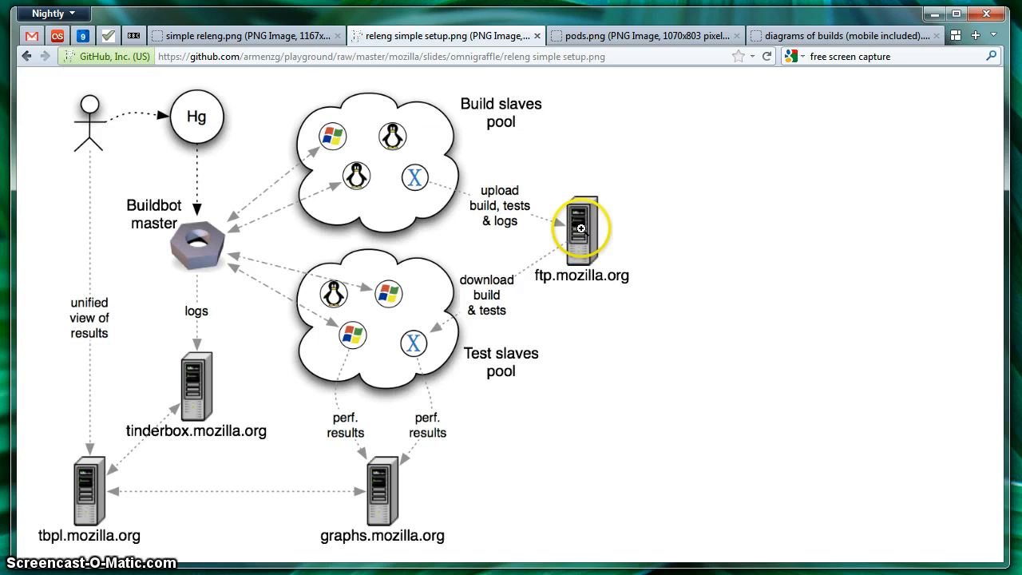
mouse_move(269, 242)
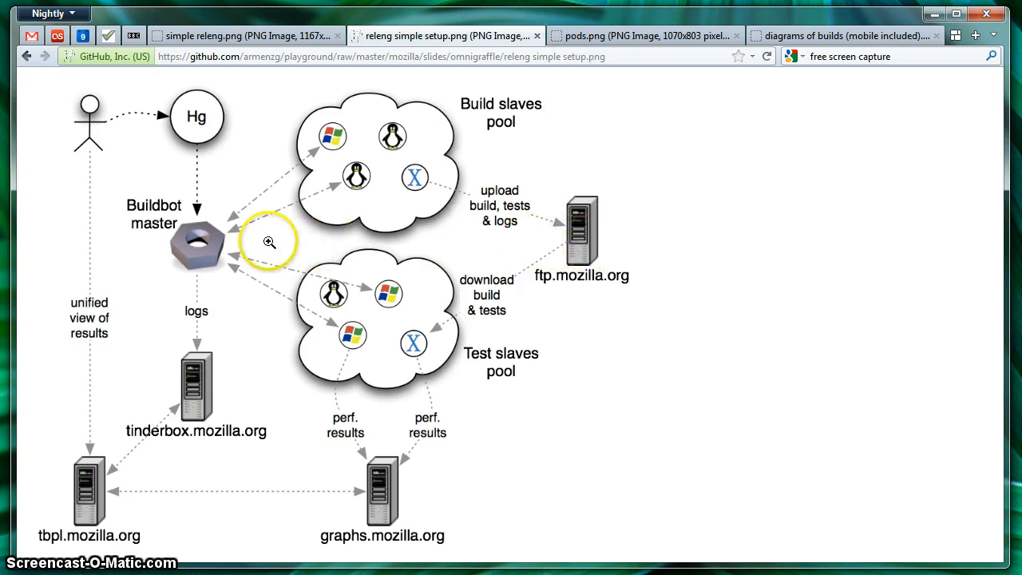
mouse_move(301, 293)
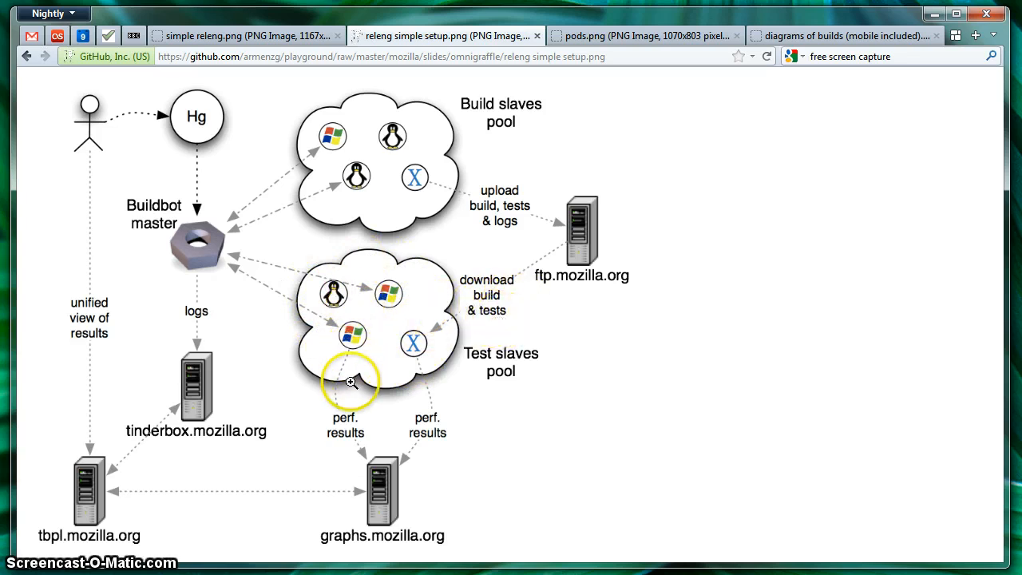
mouse_move(367, 471)
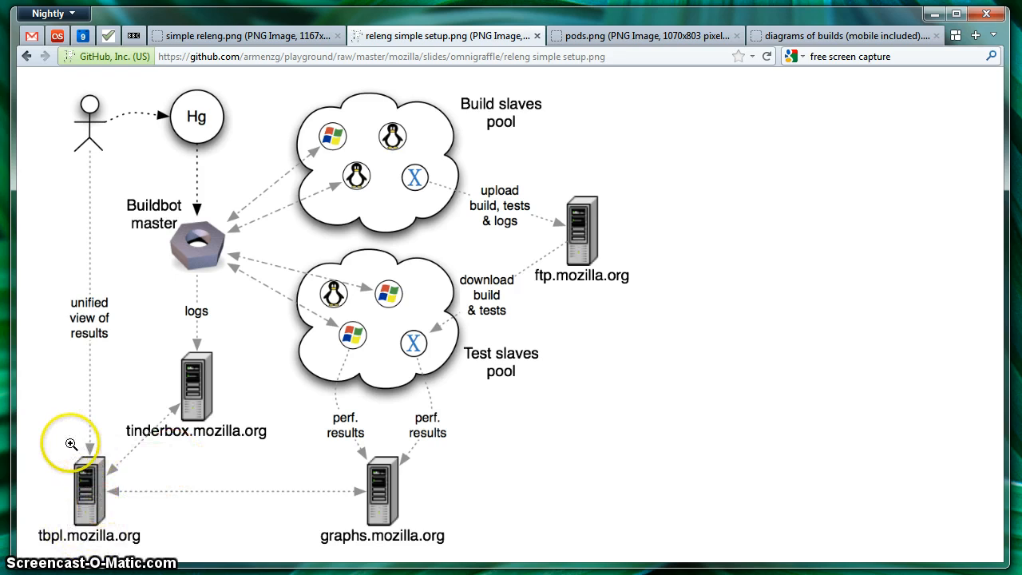
mouse_move(77, 517)
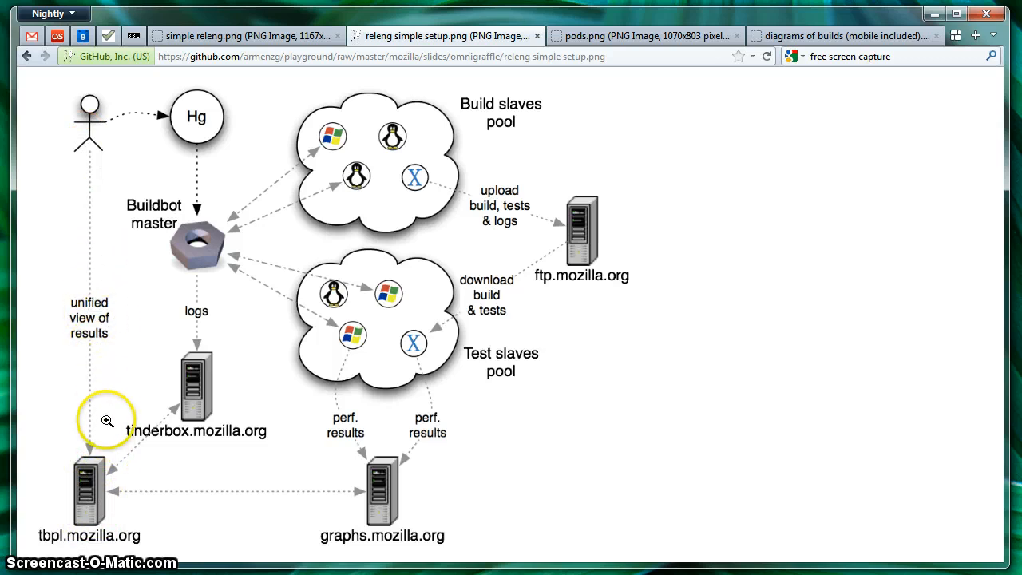
mouse_move(134, 443)
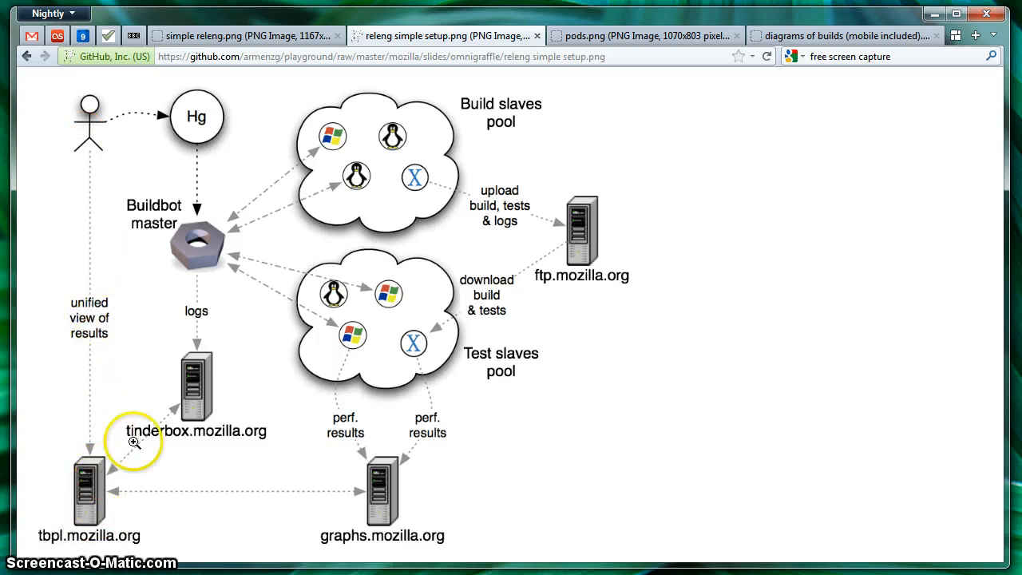
mouse_move(186, 372)
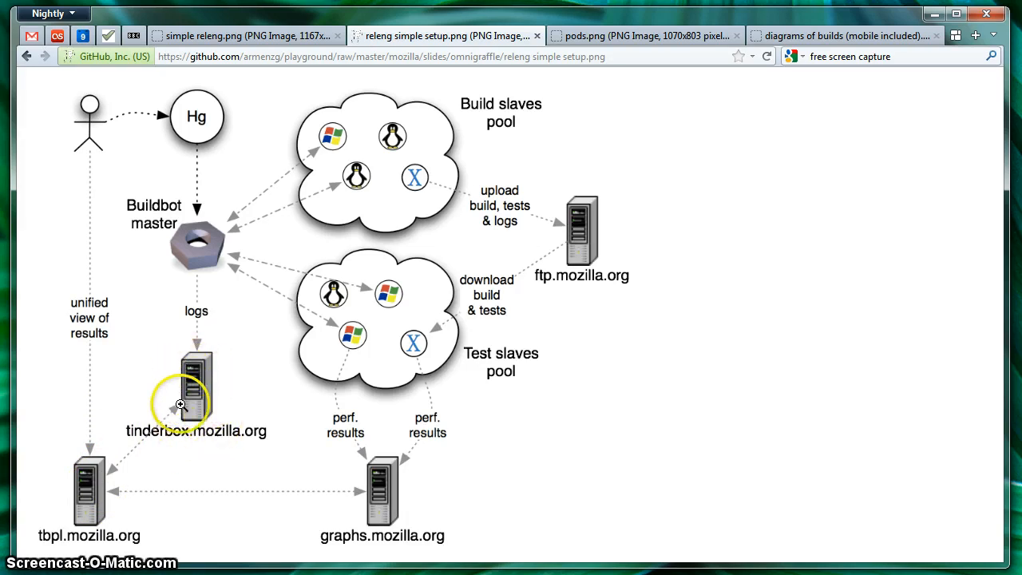
mouse_move(214, 399)
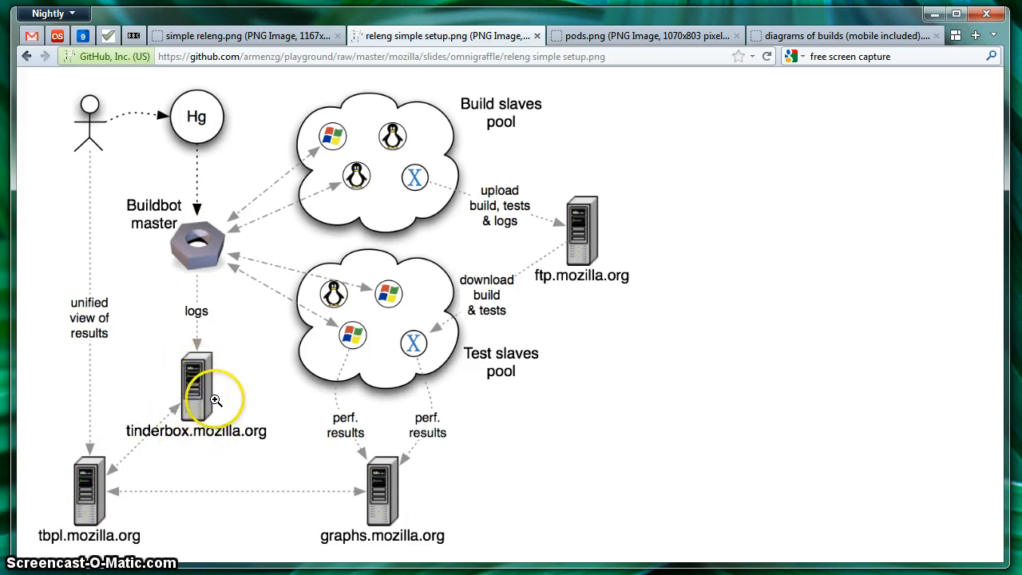
Bring up the pods diagram linking SchedulerDB to the builder and testing masters.
left_click(643, 35)
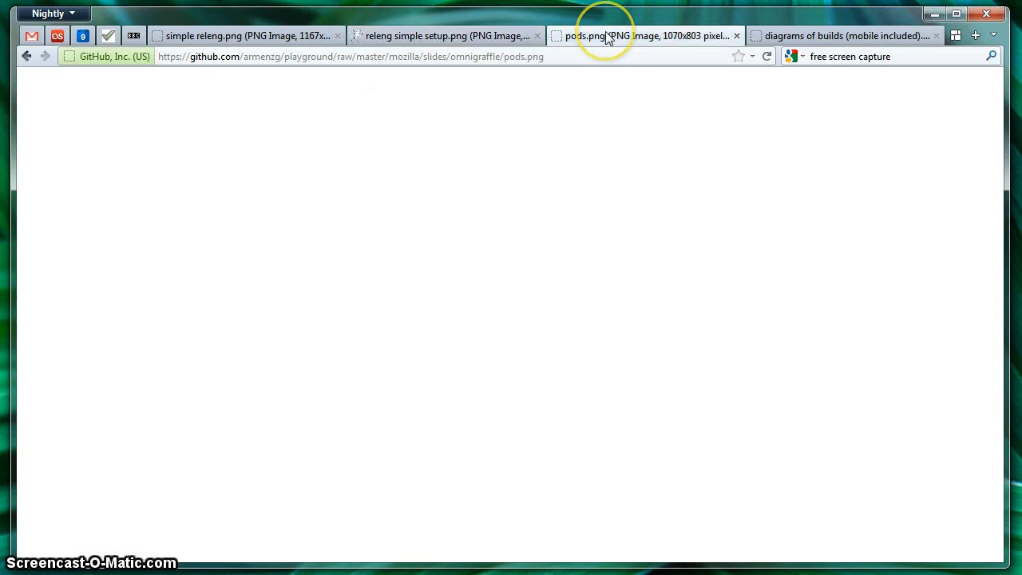
left_click(642, 35)
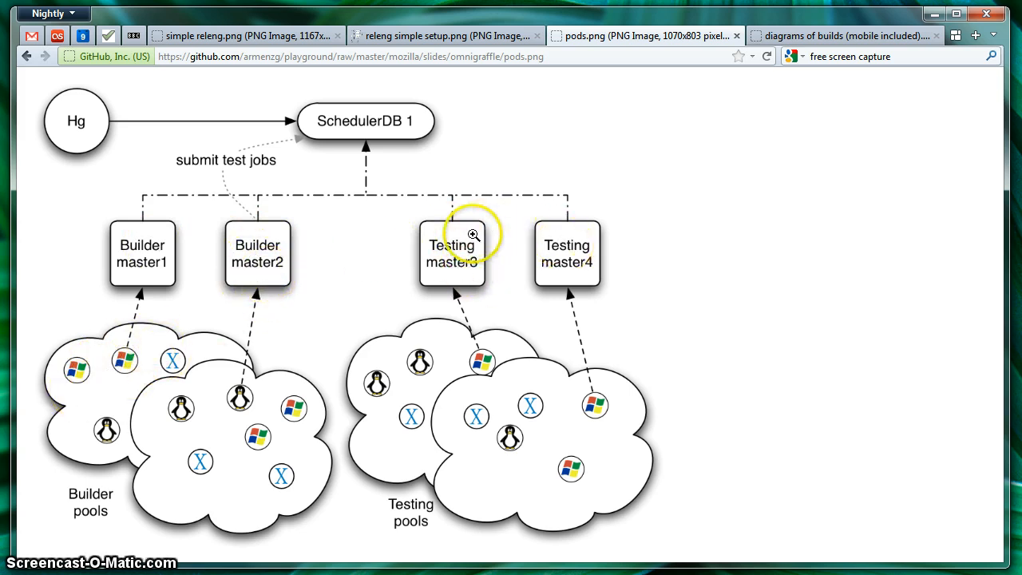
left_click(842, 35)
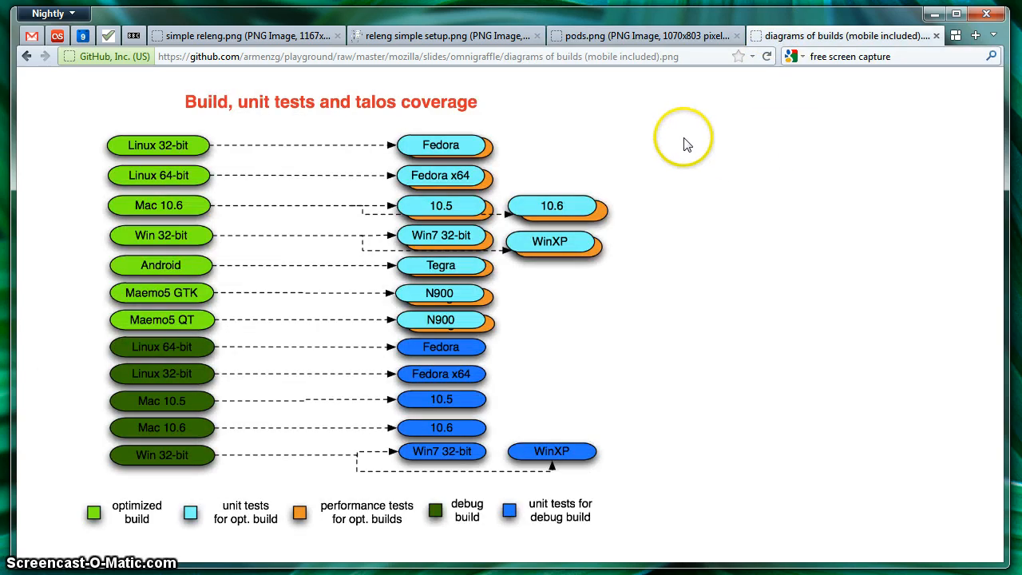
mouse_move(91, 221)
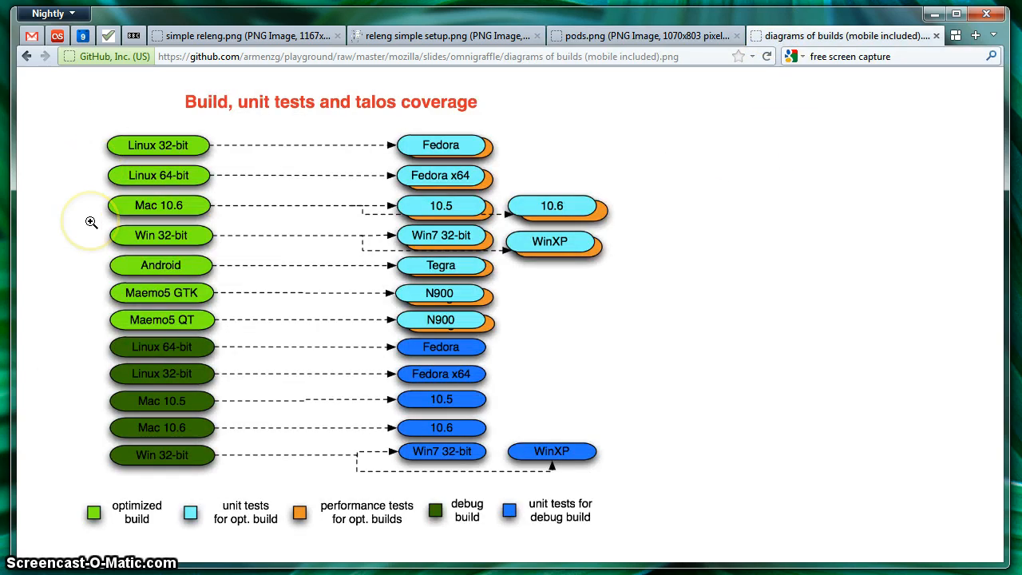
mouse_move(140, 152)
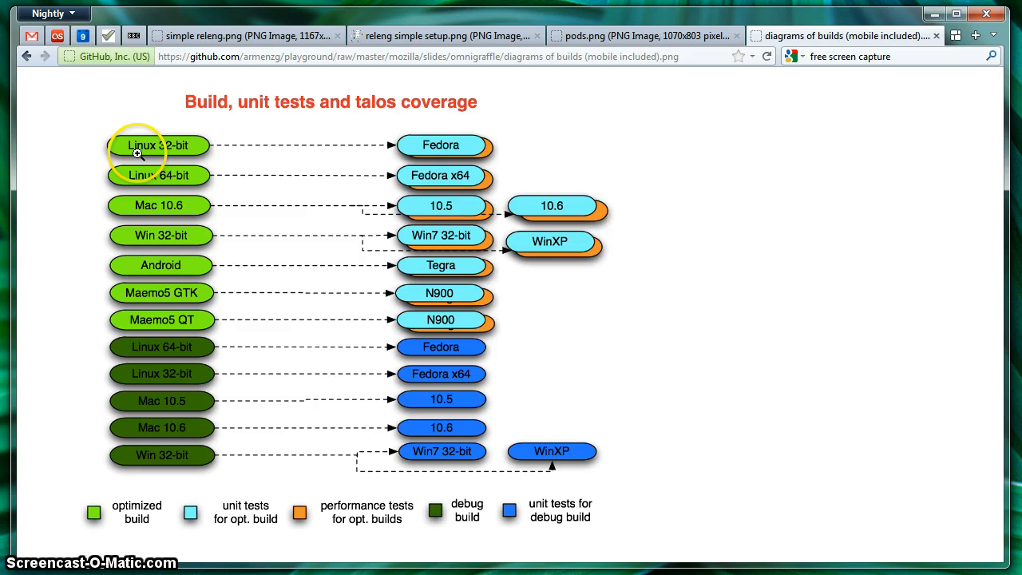
mouse_move(142, 166)
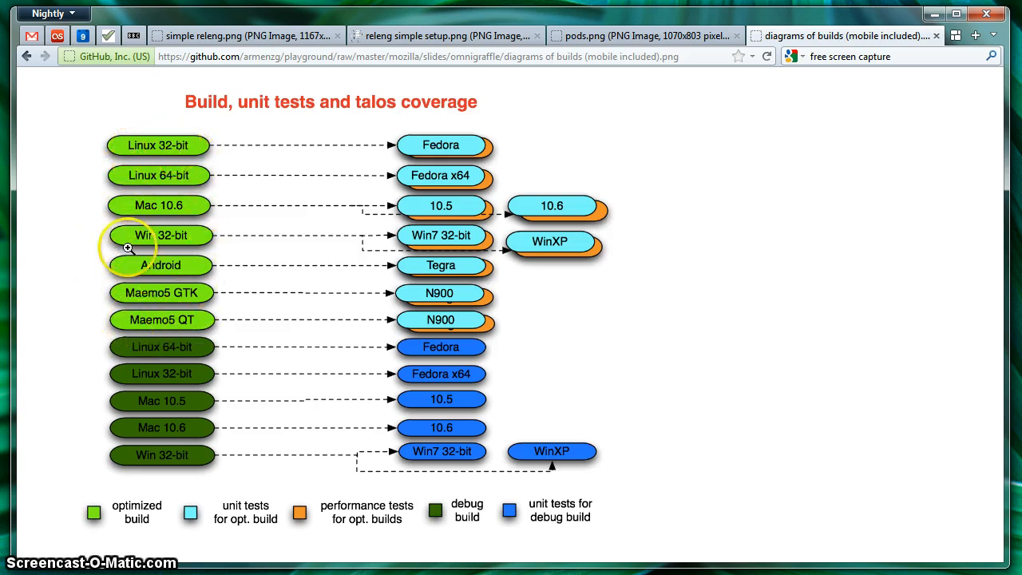
mouse_move(167, 267)
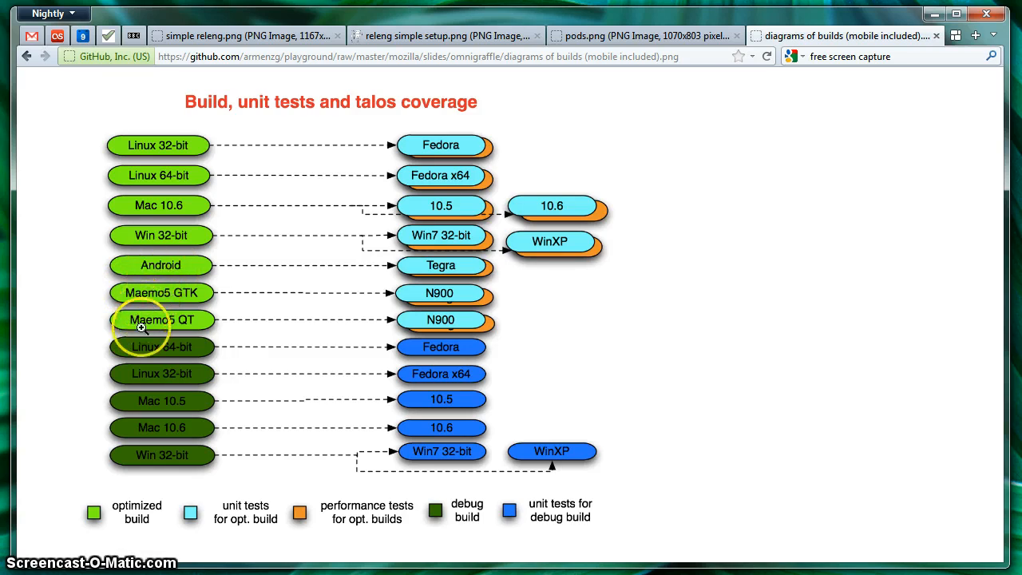
mouse_move(191, 457)
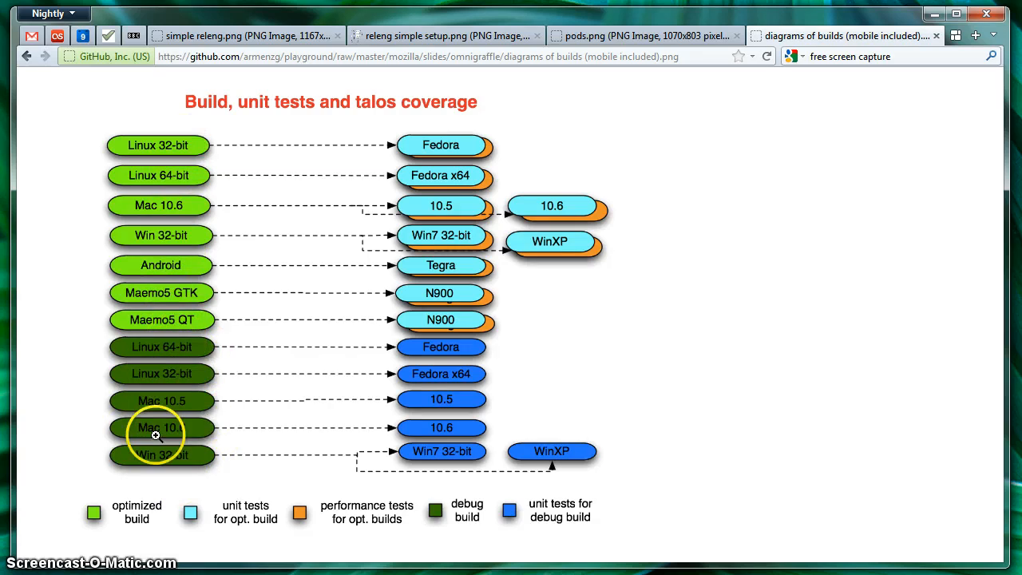
mouse_move(204, 417)
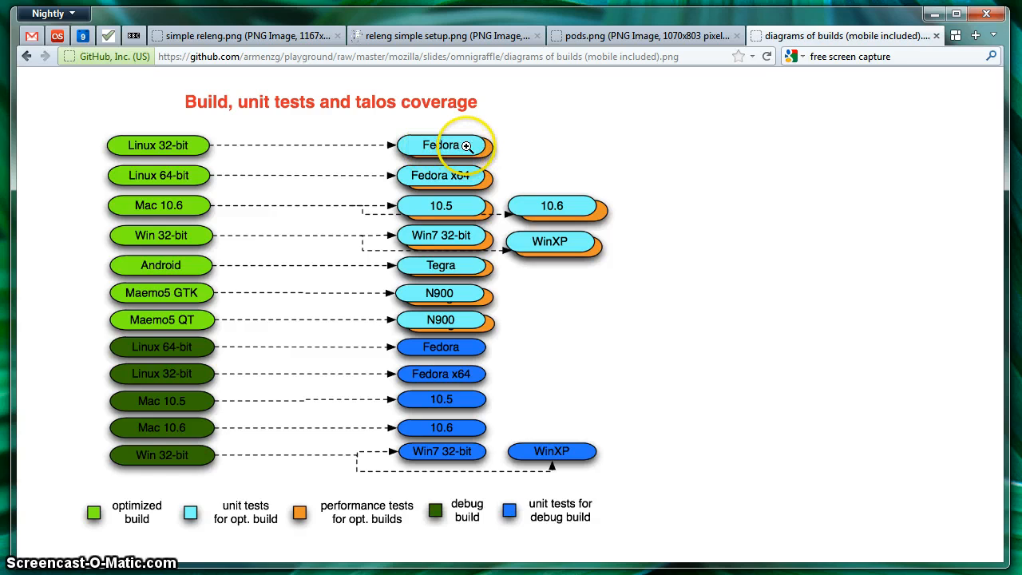
mouse_move(487, 155)
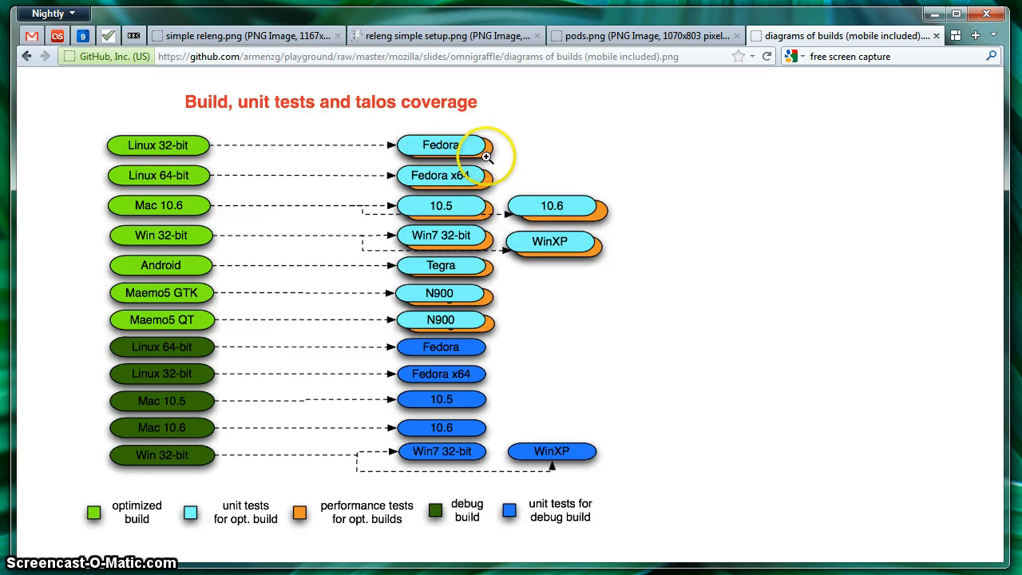
mouse_move(214, 145)
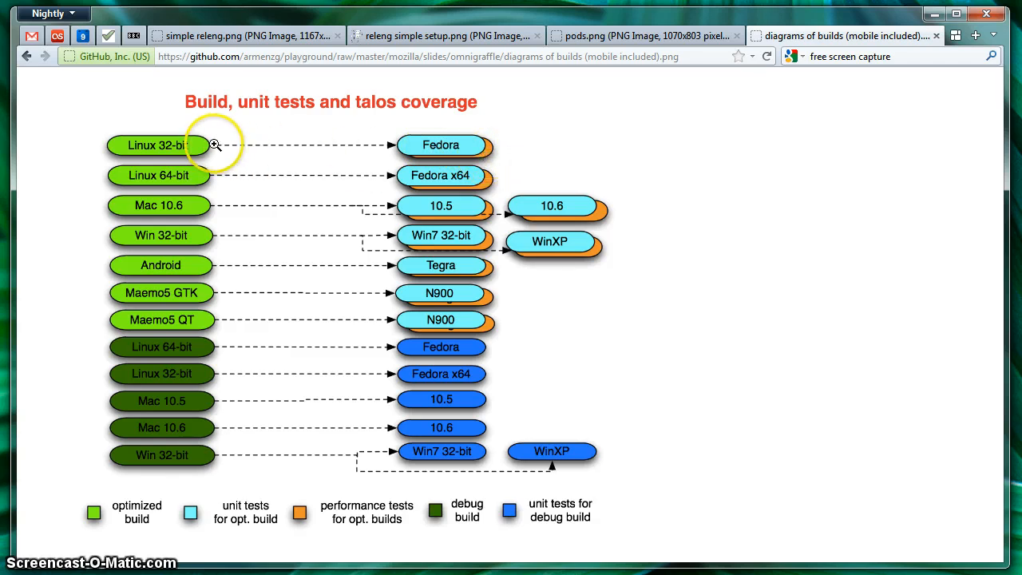
mouse_move(439, 145)
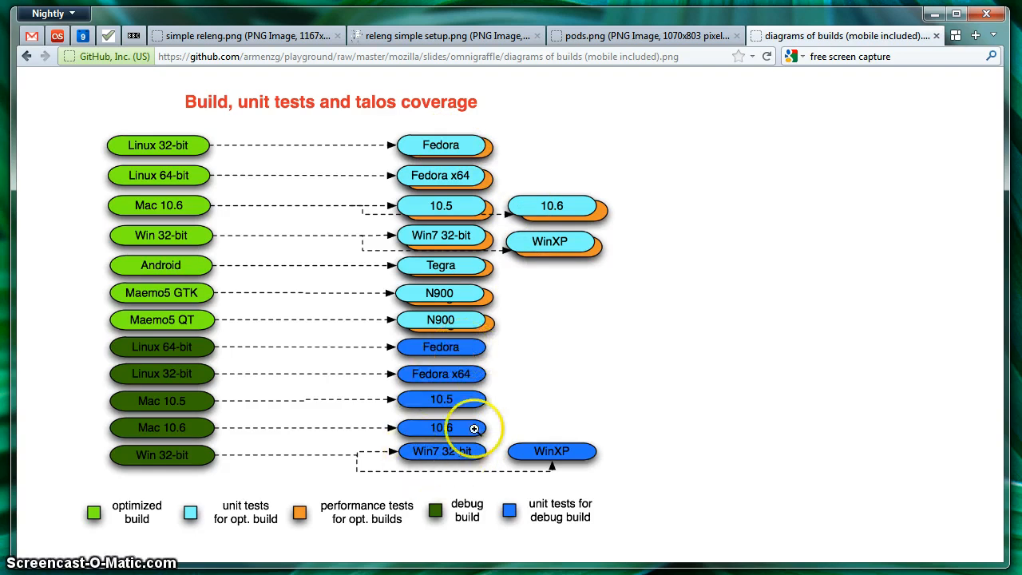
mouse_move(471, 356)
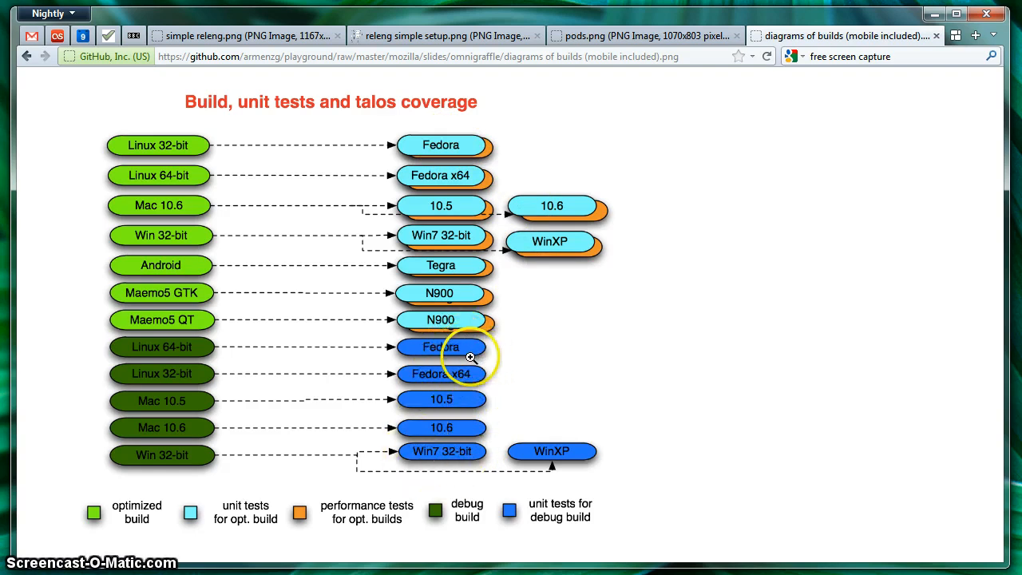
mouse_move(481, 355)
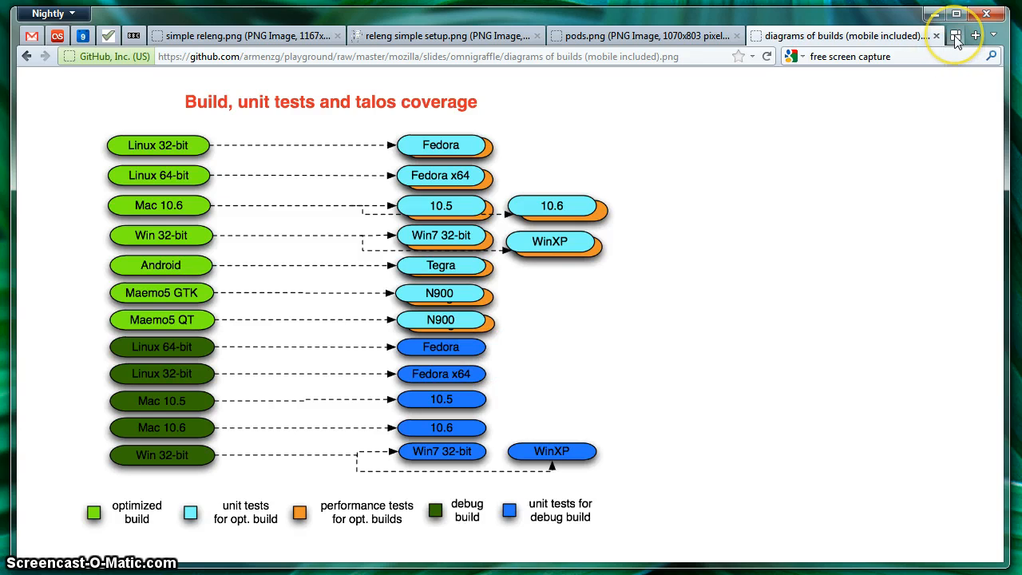
Switch to the 'repos & tbpl' tab group and bring up the branches diagram.
left_click(955, 36)
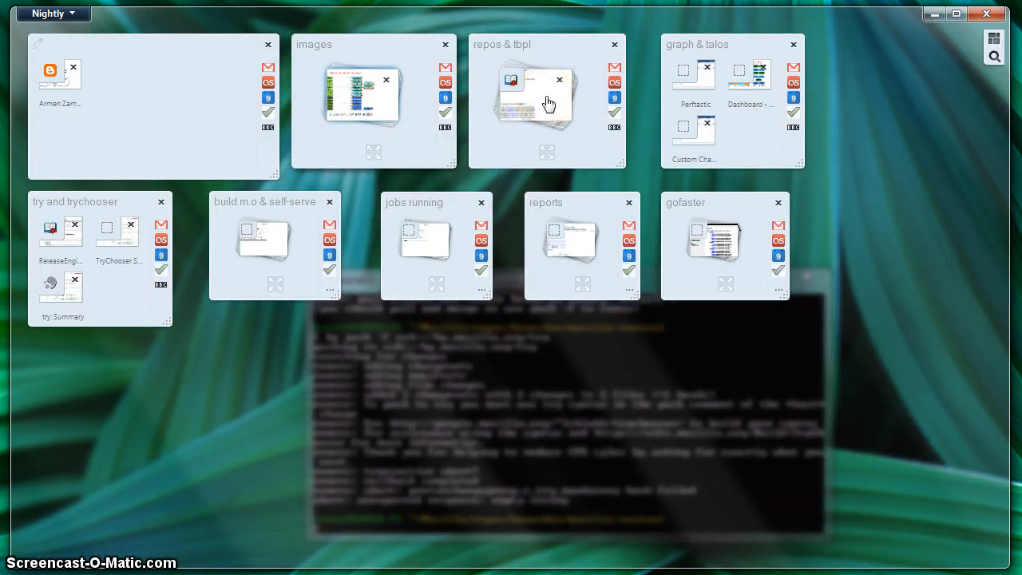
left_click(204, 35)
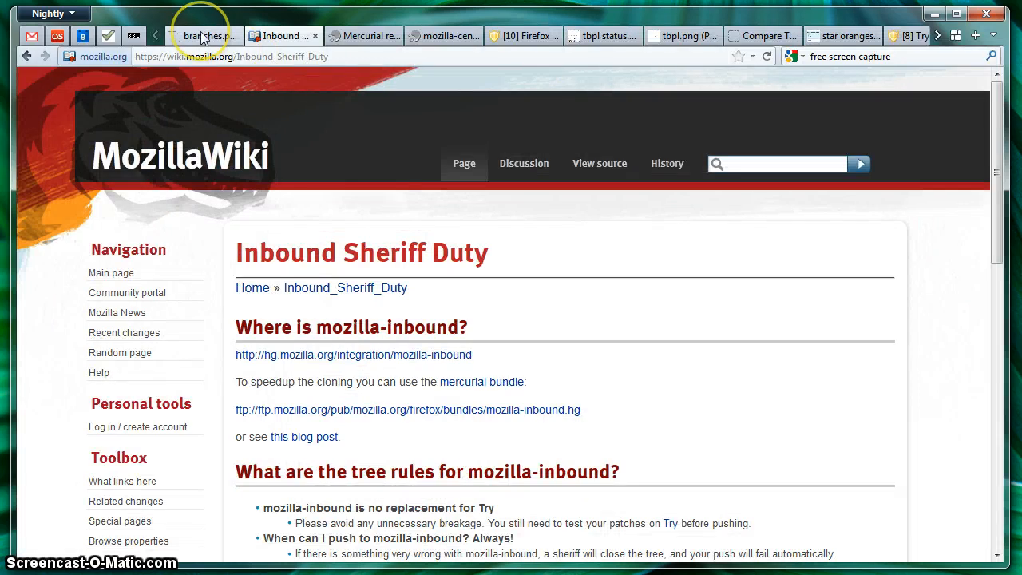
left_click(204, 35)
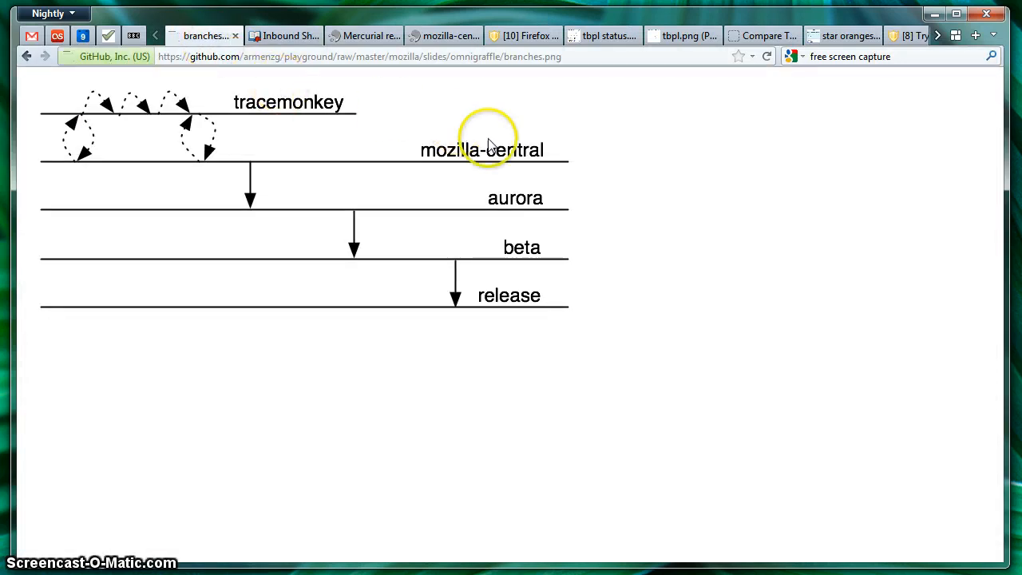
mouse_move(445, 134)
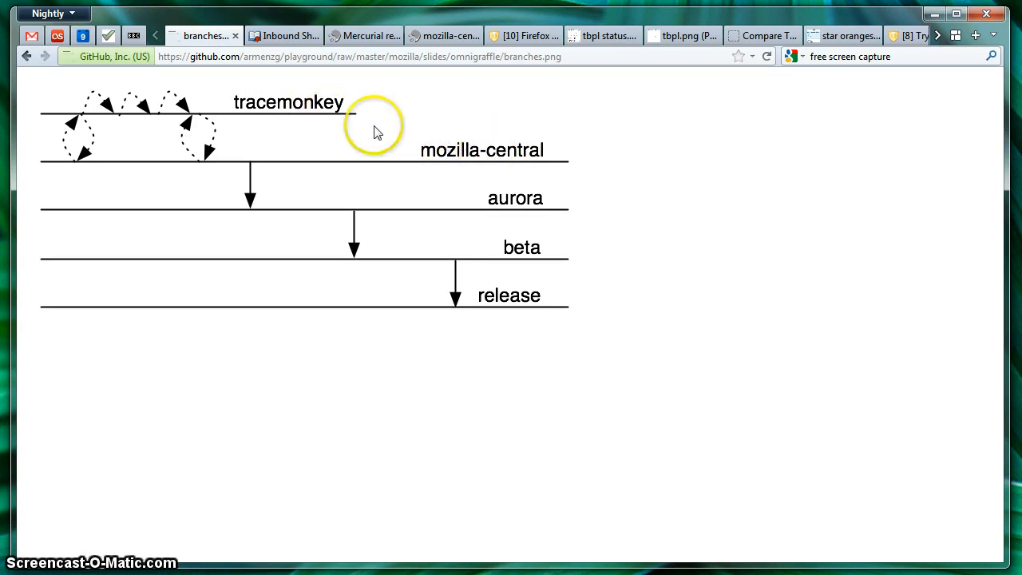
mouse_move(270, 116)
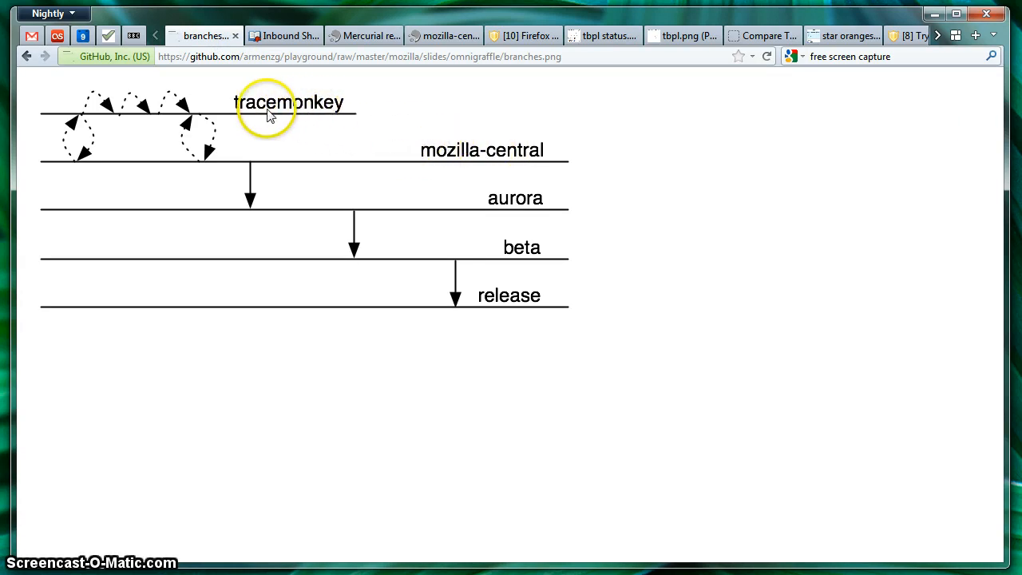
mouse_move(326, 118)
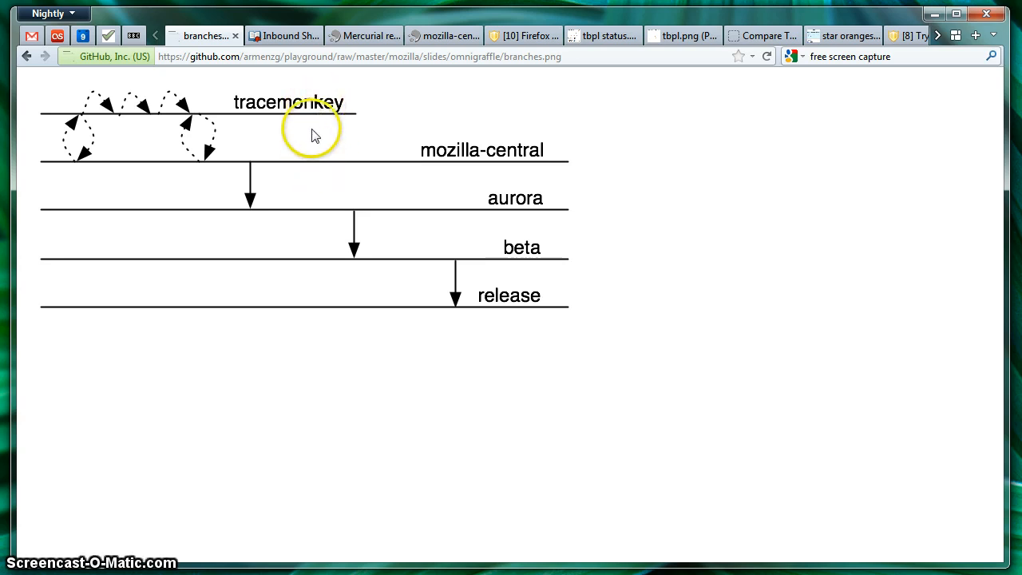
mouse_move(195, 142)
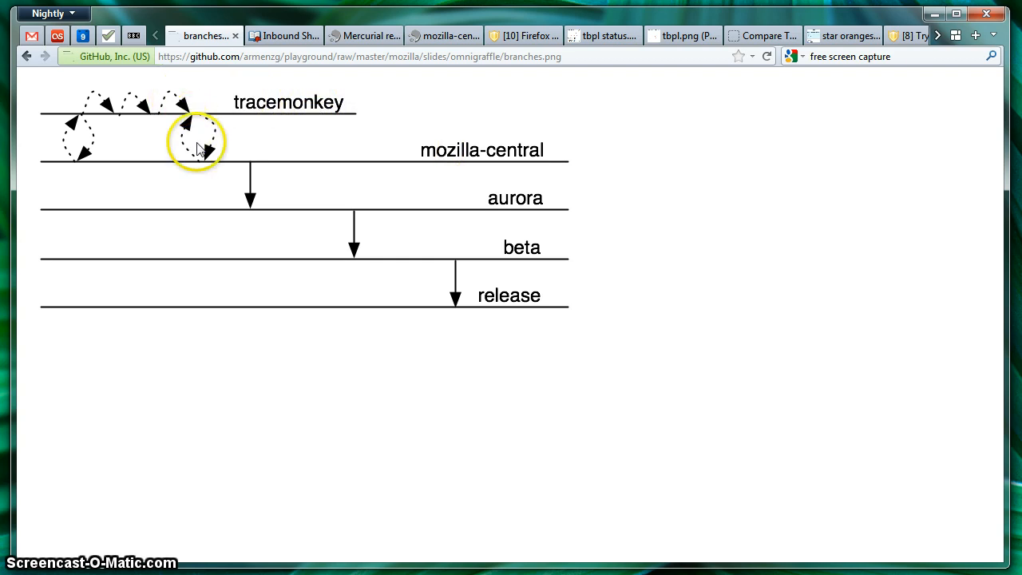
mouse_move(194, 158)
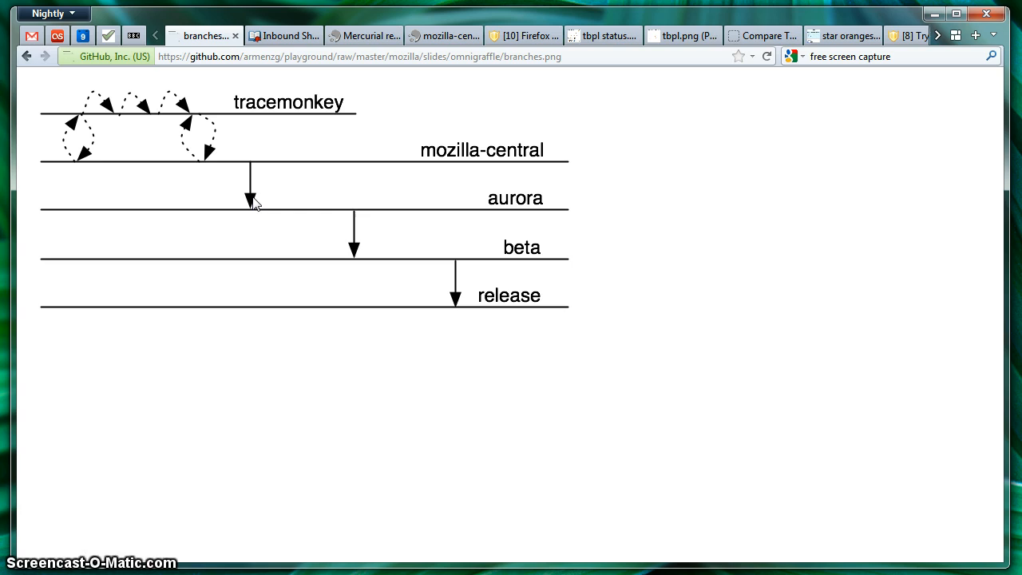
Go over the branches diagram, then move to the Inbound Sheriff Duty wiki page.
left_click(355, 206)
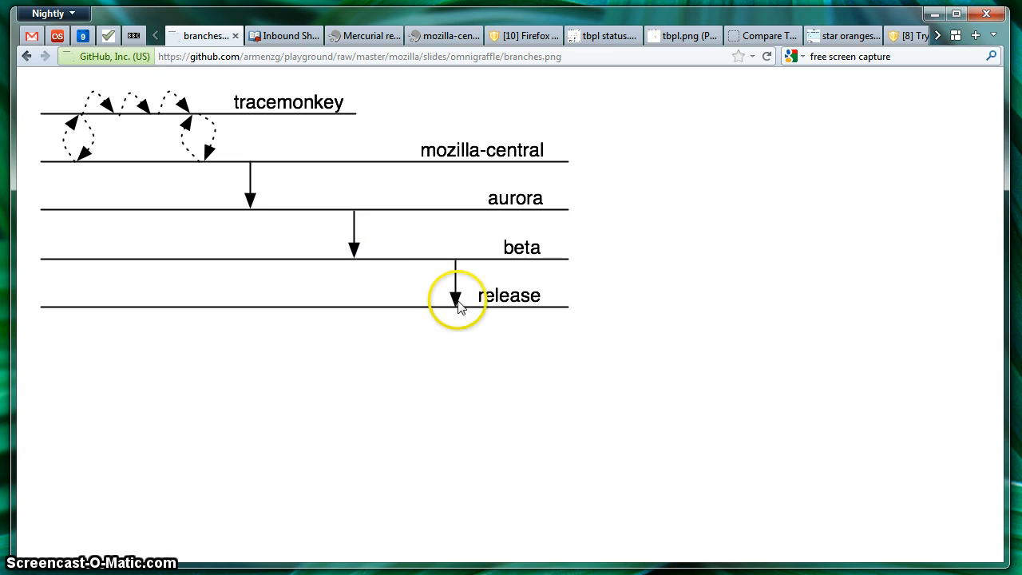
mouse_move(523, 312)
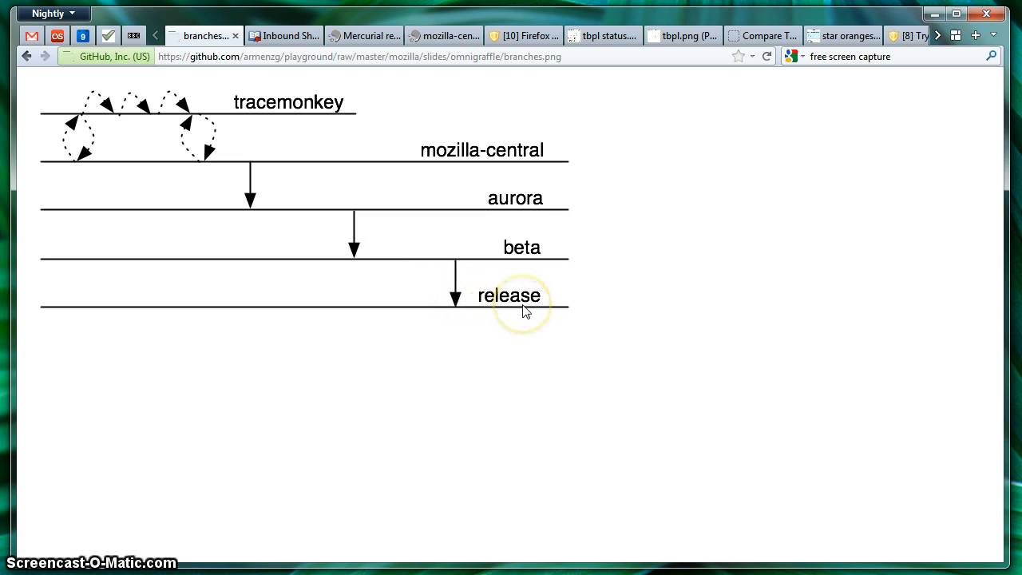
mouse_move(297, 35)
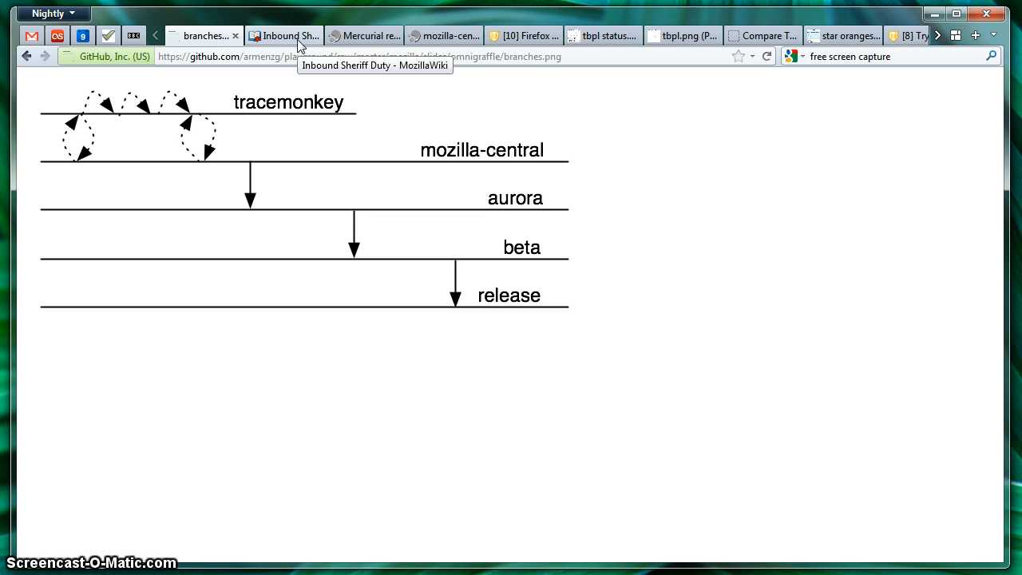
left_click(284, 35)
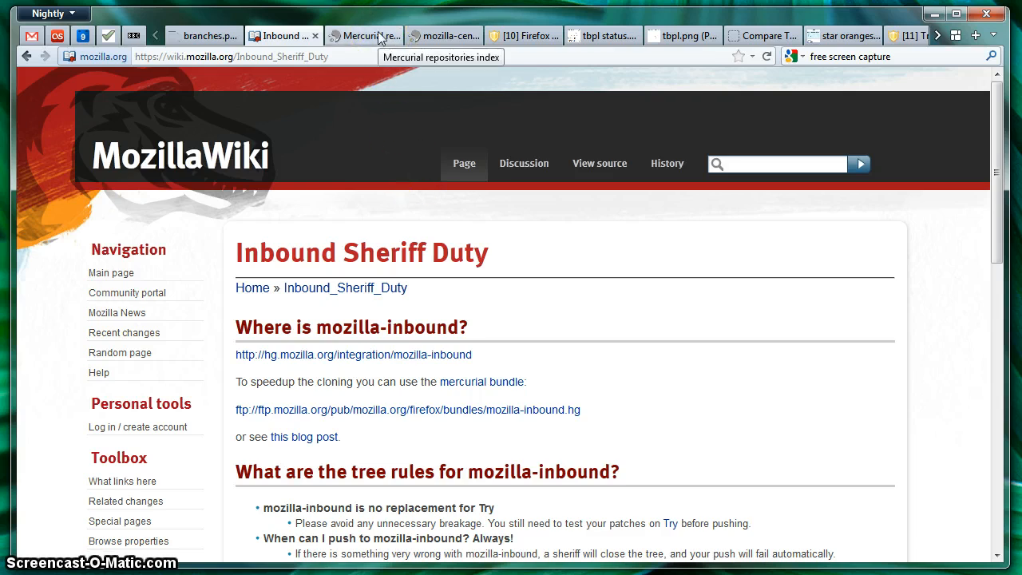
Move to the Mercurial repositories index listing mozilla-central.
left_click(359, 35)
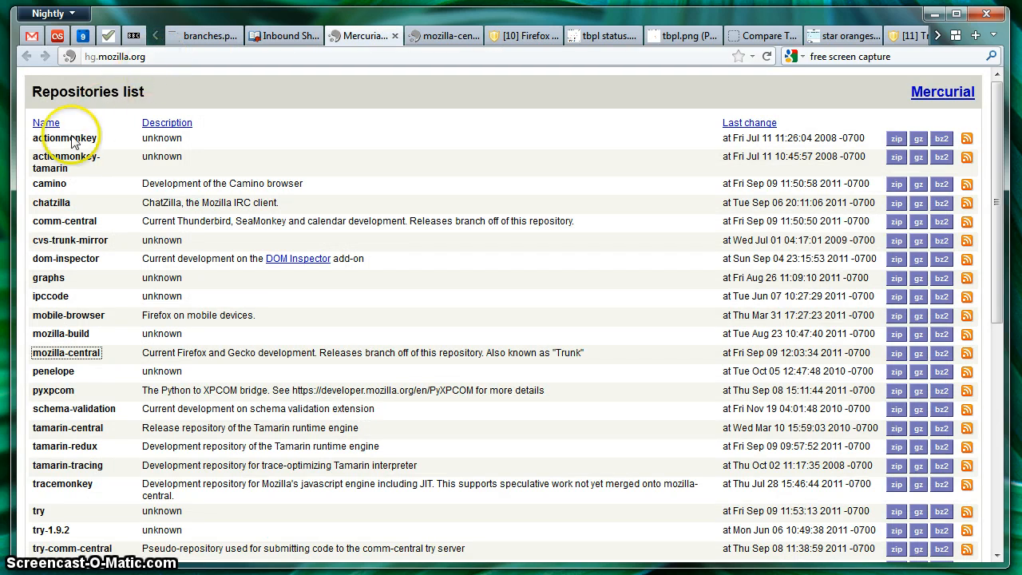
mouse_move(67, 352)
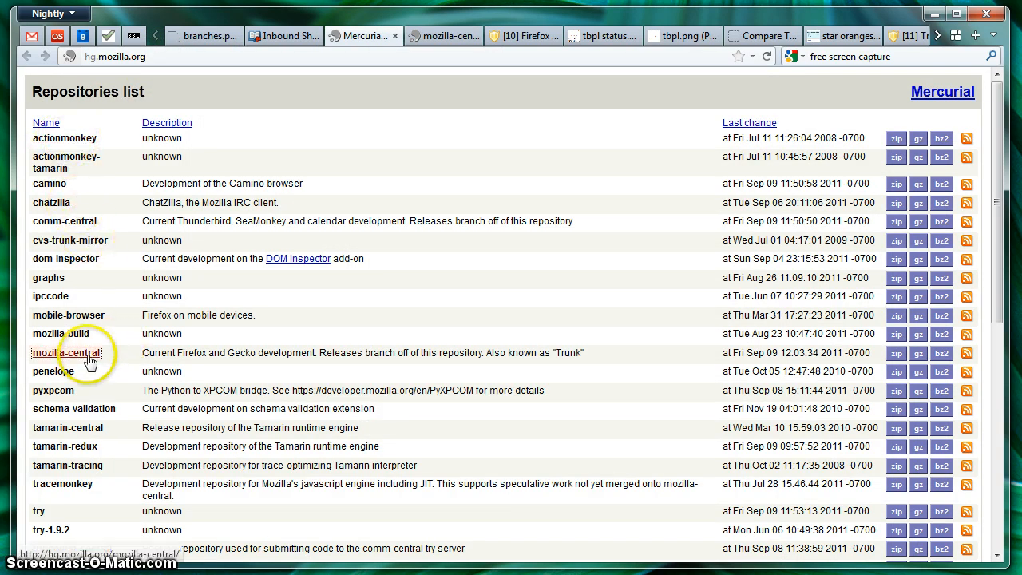
mouse_move(124, 367)
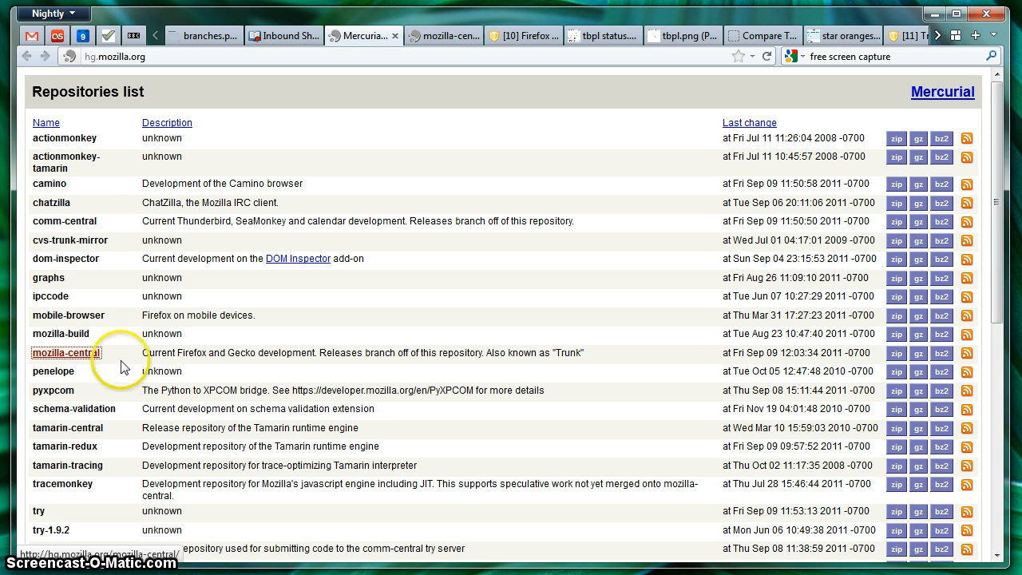
scroll("down", 3)
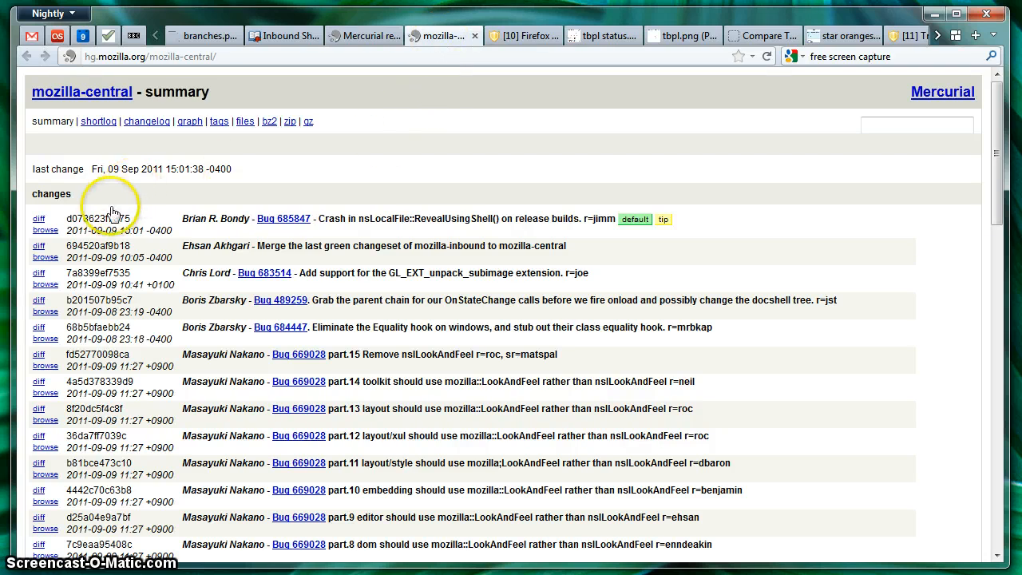
mouse_move(248, 235)
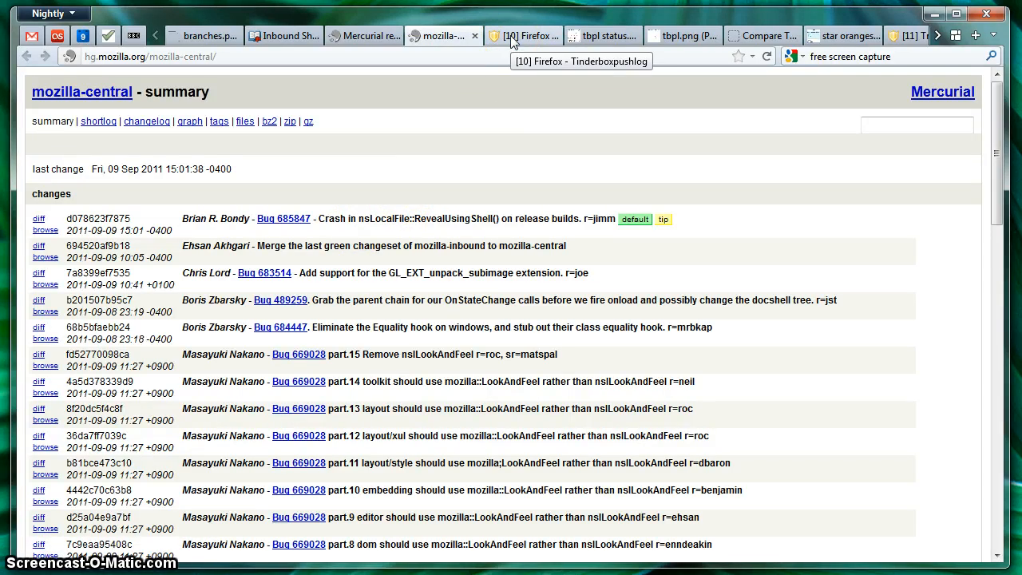
Move to the '[10] Firefox - Tinderboxpushlog' page with per-push build results.
left_click(523, 35)
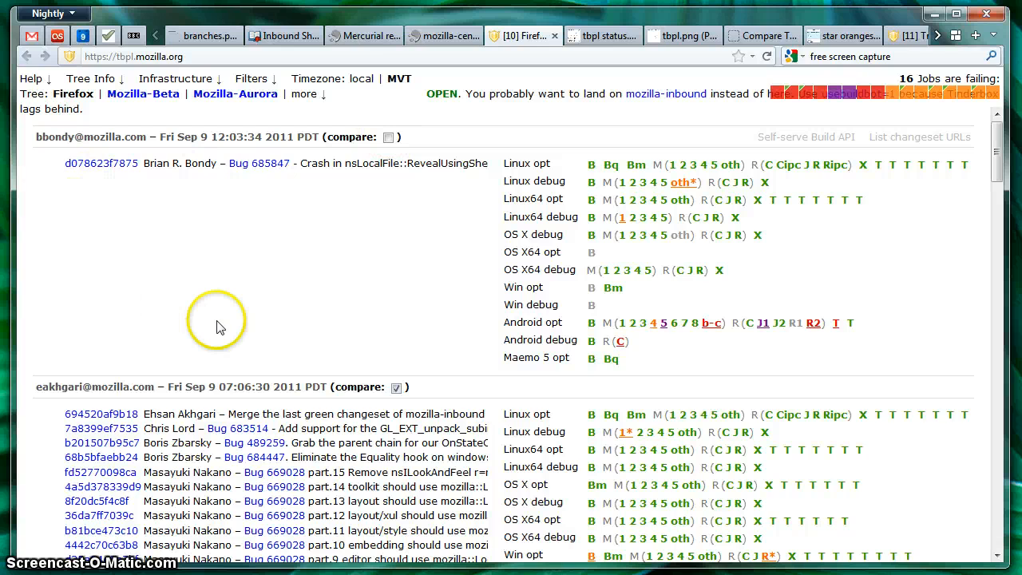
mouse_move(419, 319)
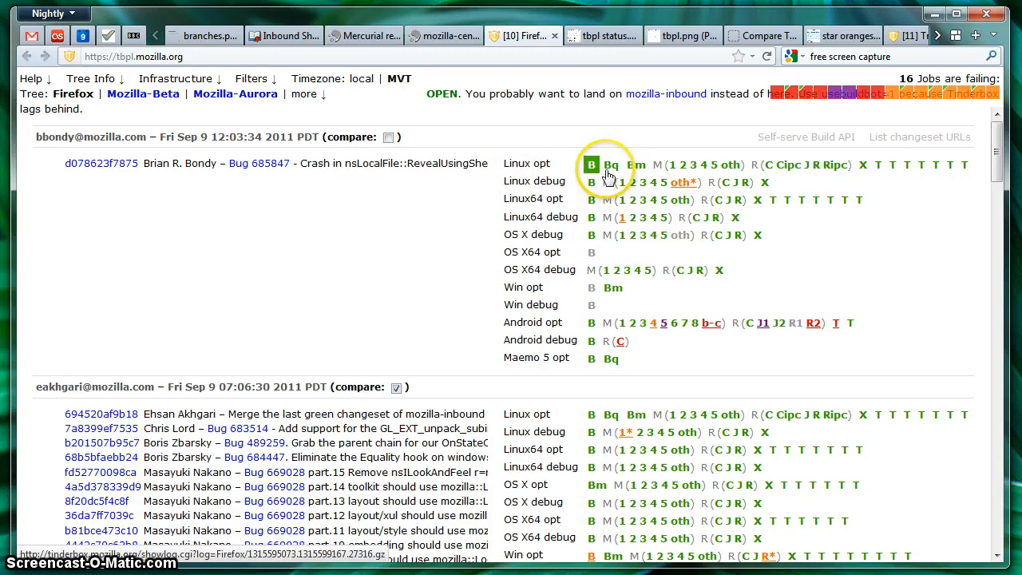
mouse_move(610, 165)
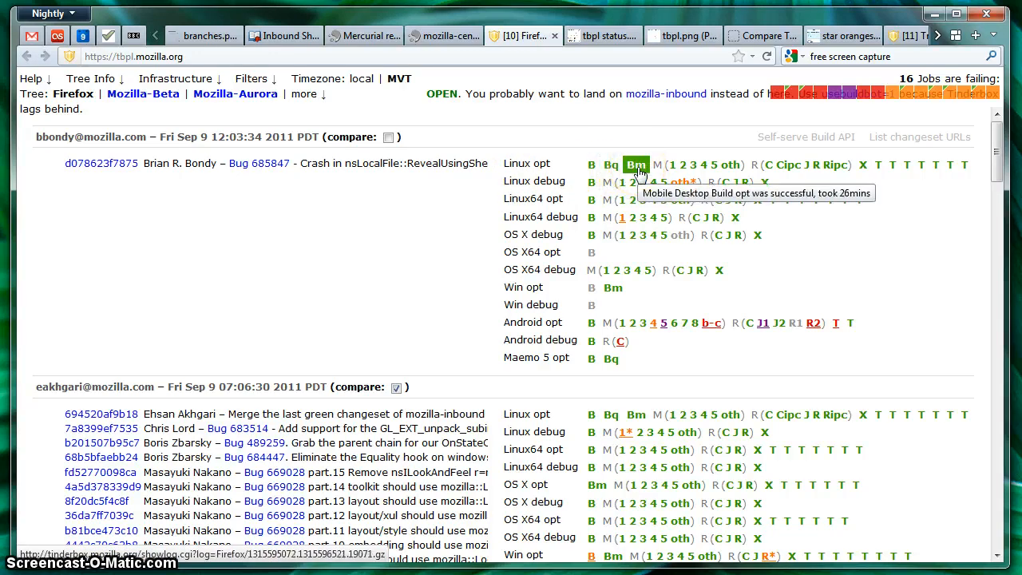
mouse_move(662, 165)
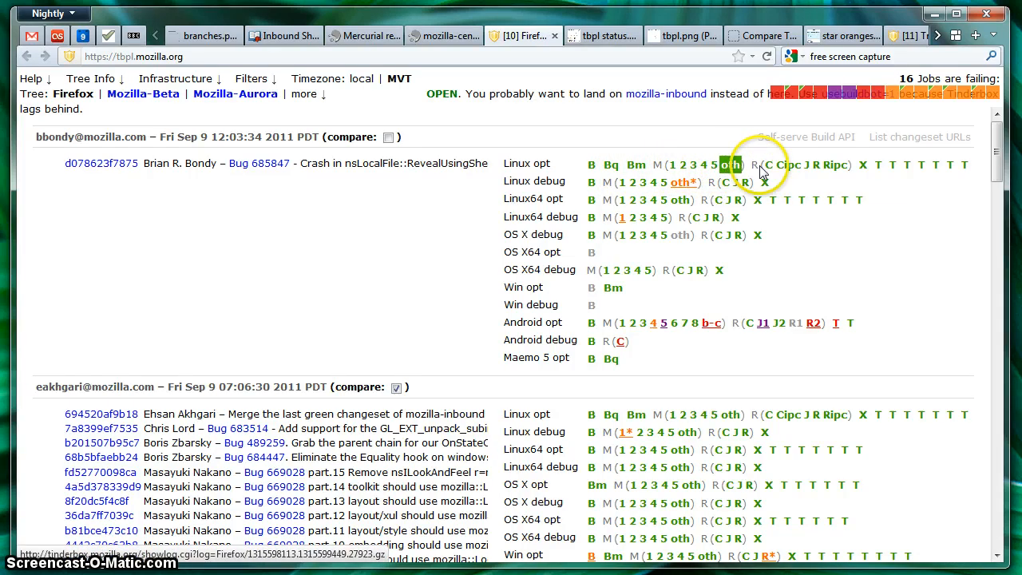
mouse_move(862, 165)
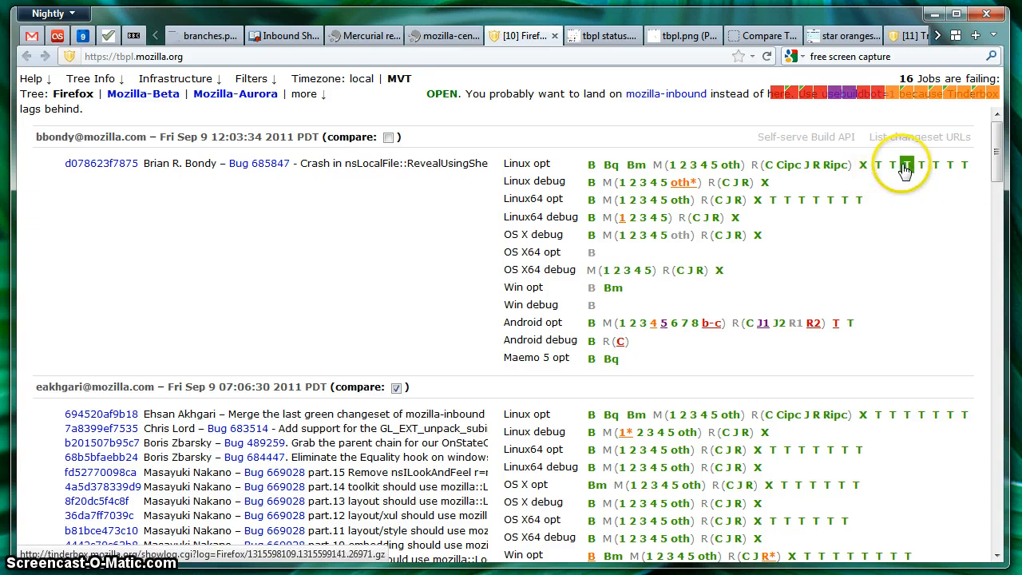
mouse_move(922, 165)
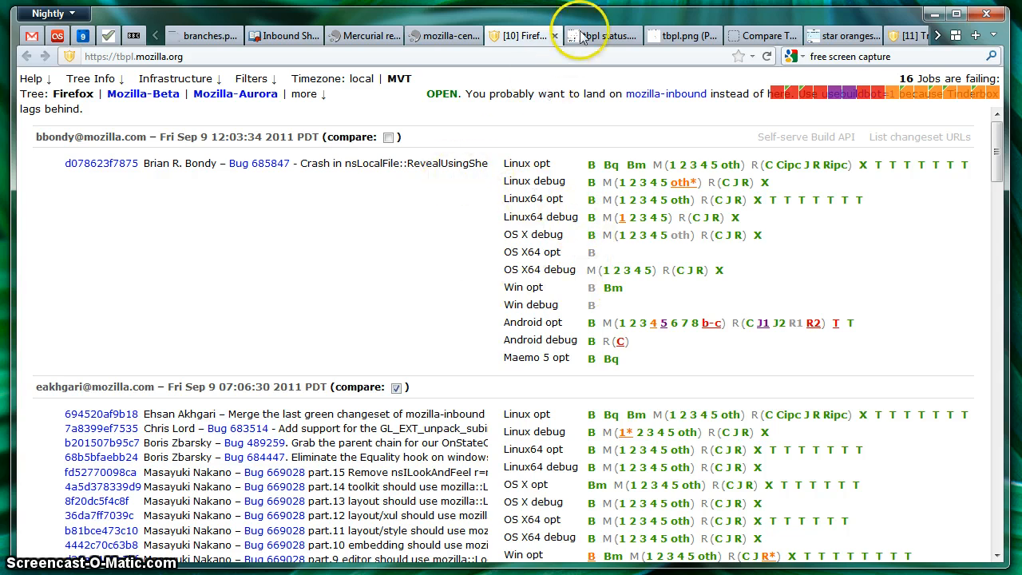
left_click(602, 35)
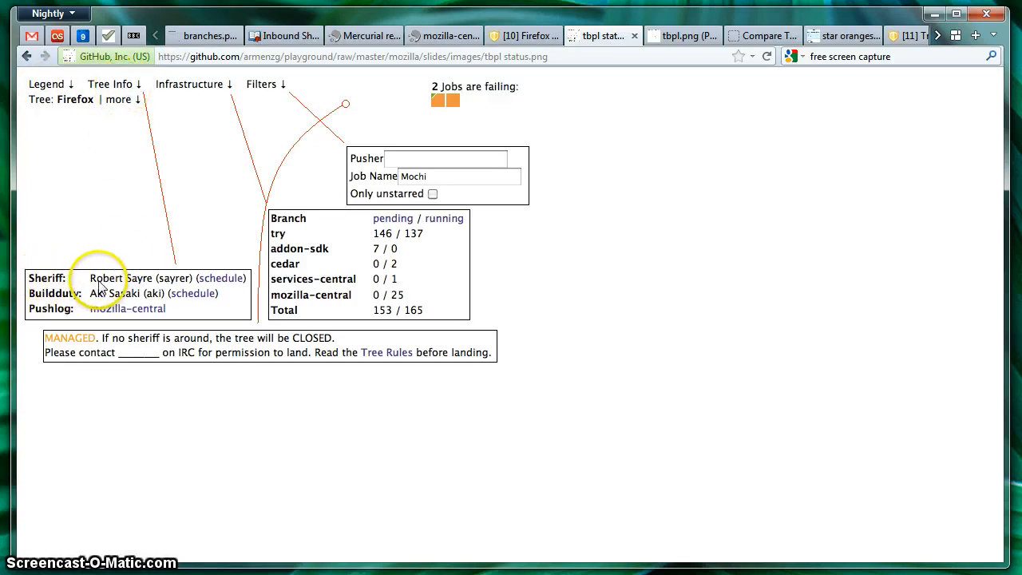
mouse_move(226, 285)
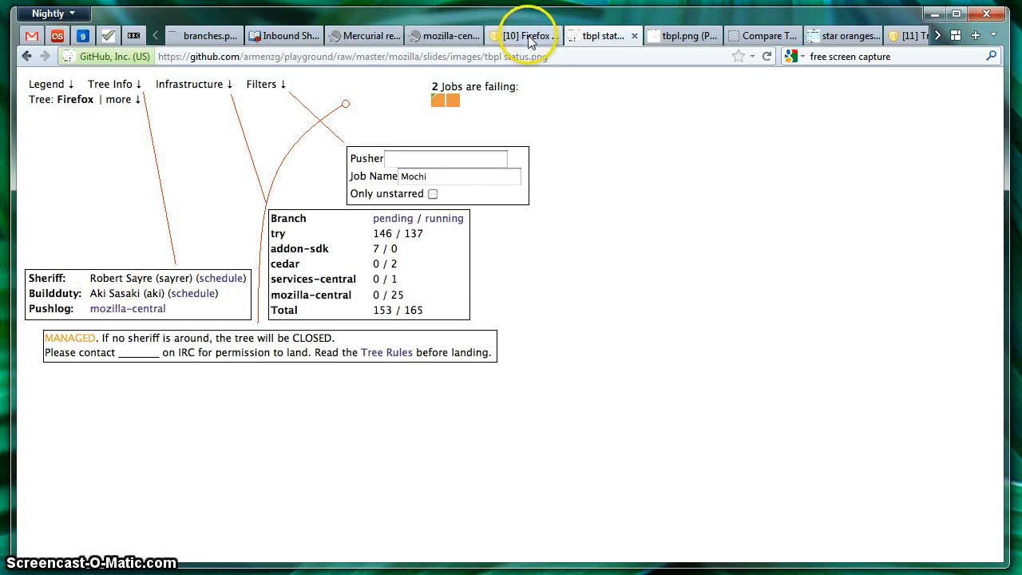
Bring up the annotated 'tbpl status' slide image hosted on GitHub.
left_click(602, 35)
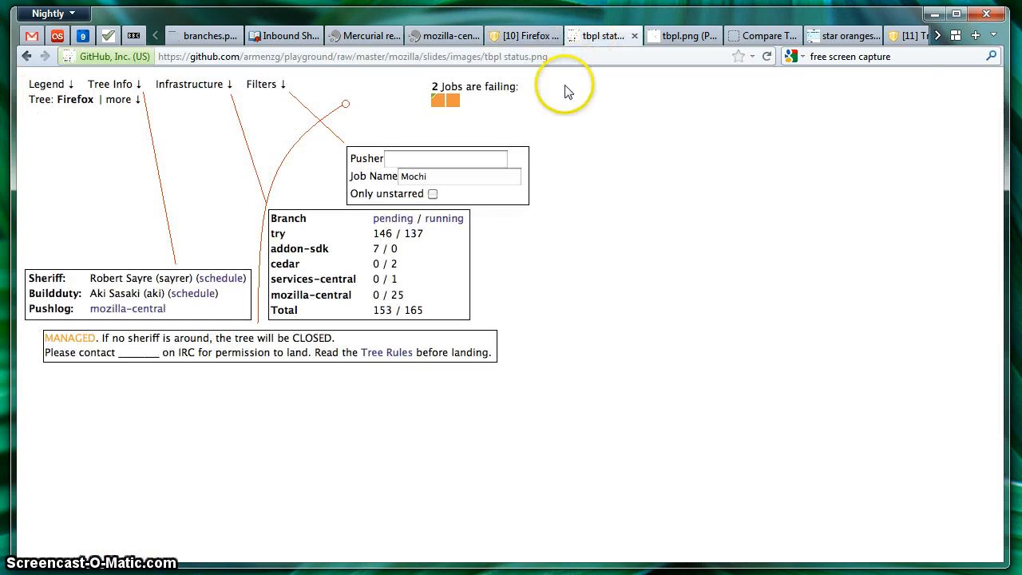
mouse_move(91, 295)
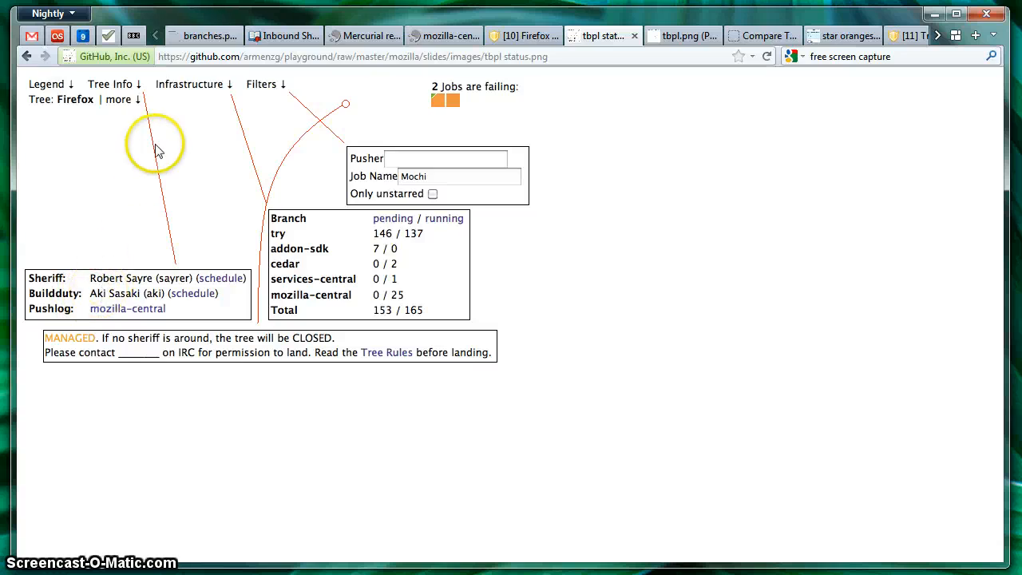
mouse_move(200, 96)
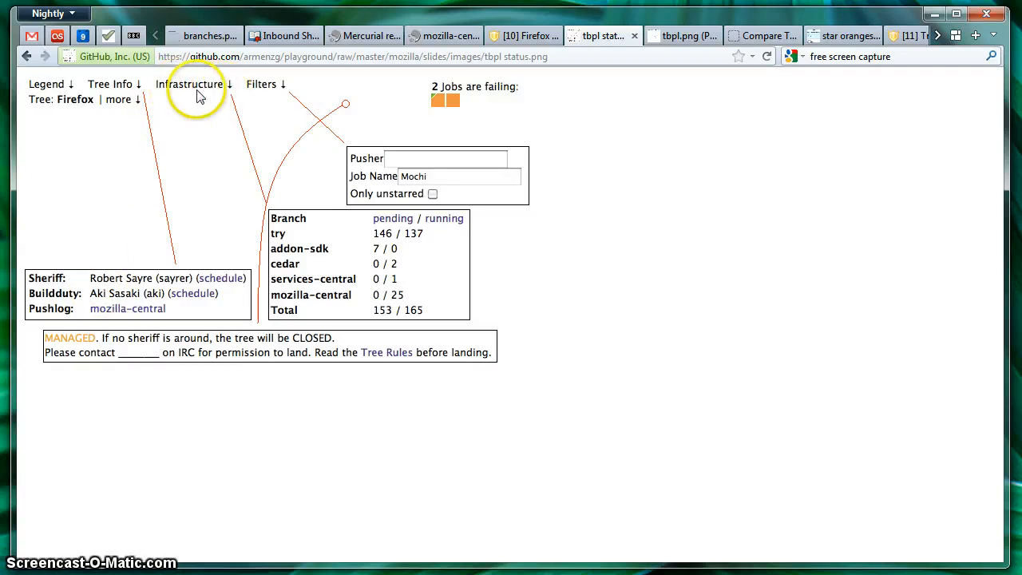
mouse_move(232, 114)
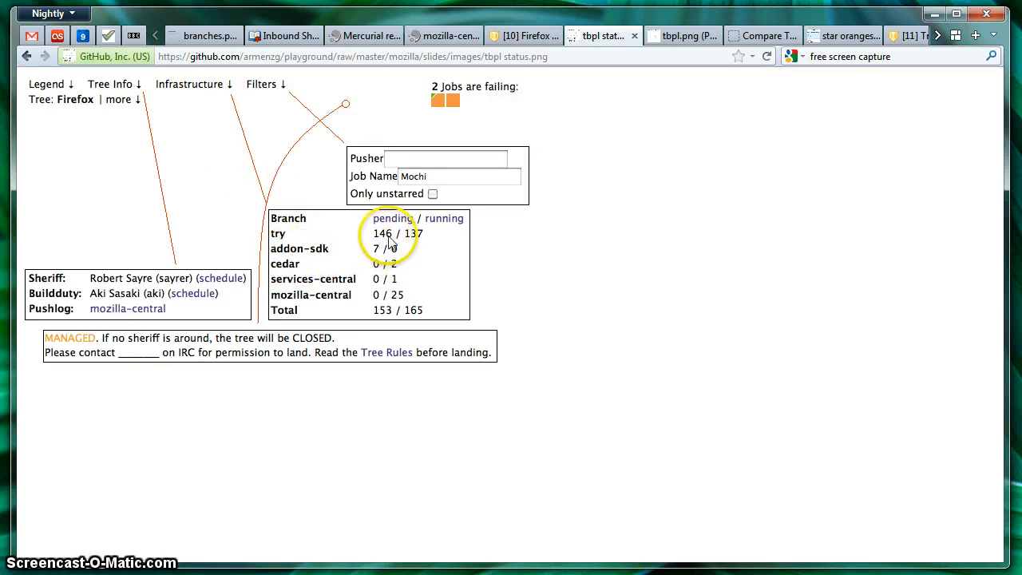
mouse_move(423, 241)
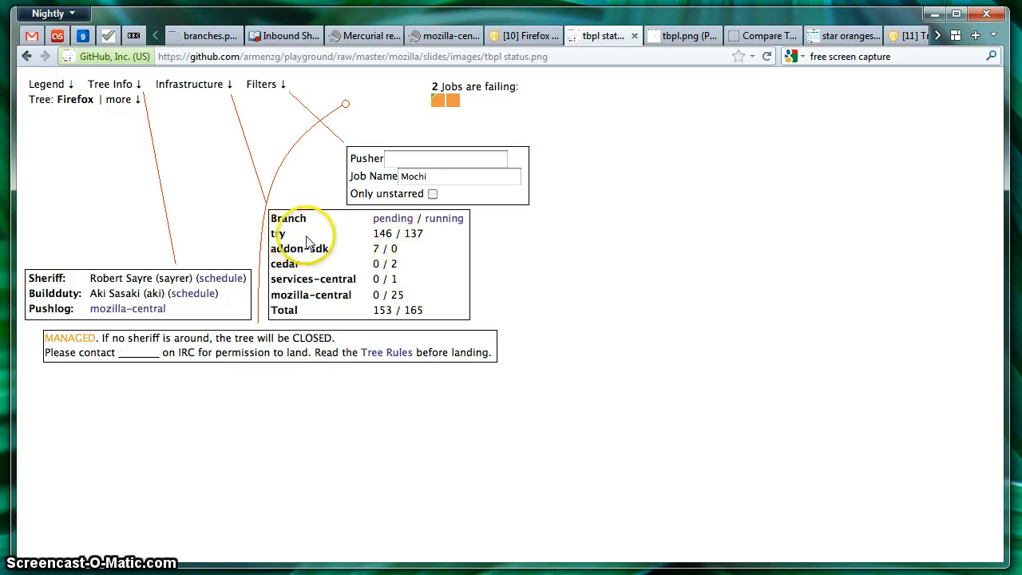
mouse_move(387, 247)
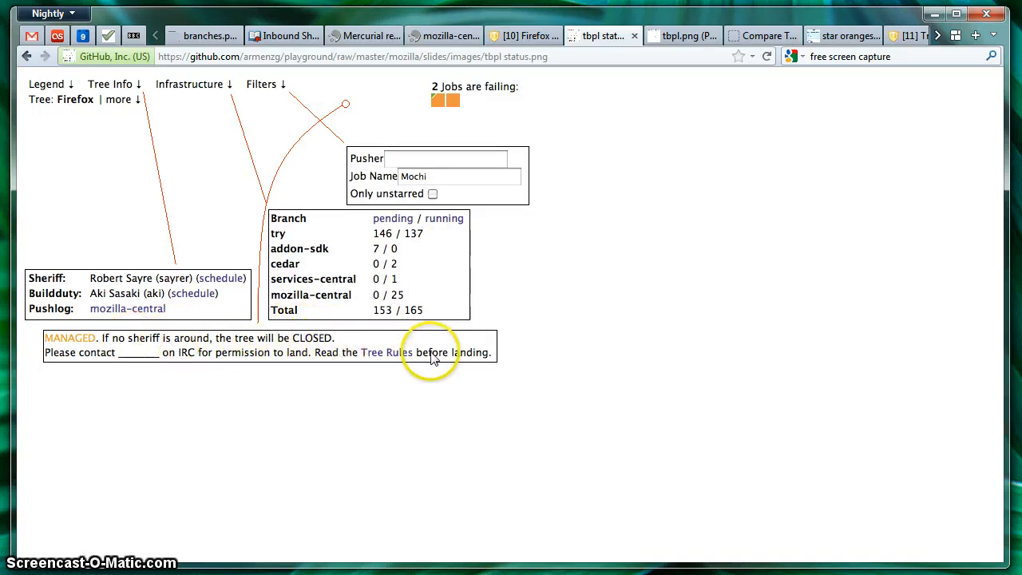
mouse_move(604, 136)
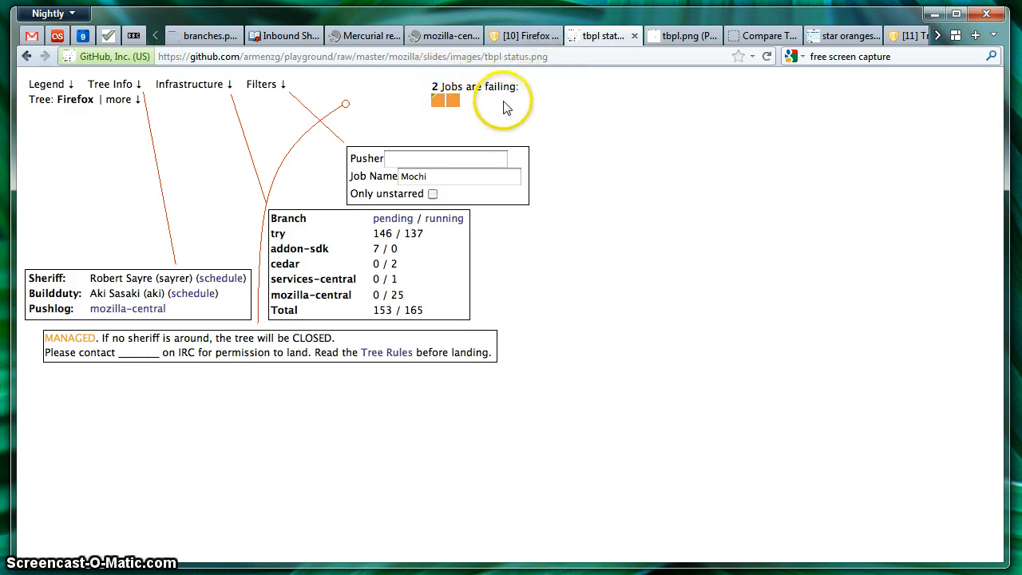
mouse_move(437, 104)
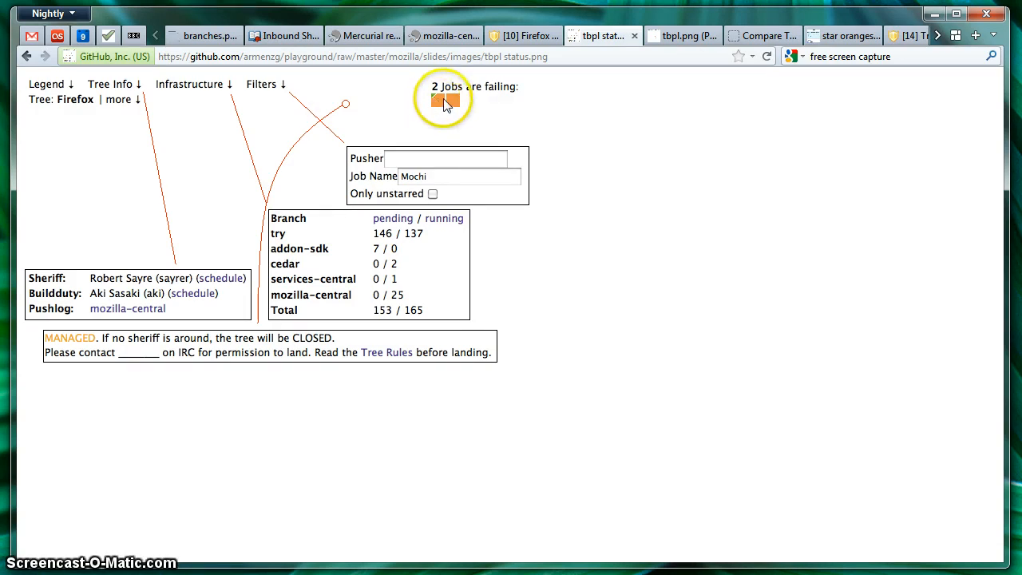
mouse_move(525, 51)
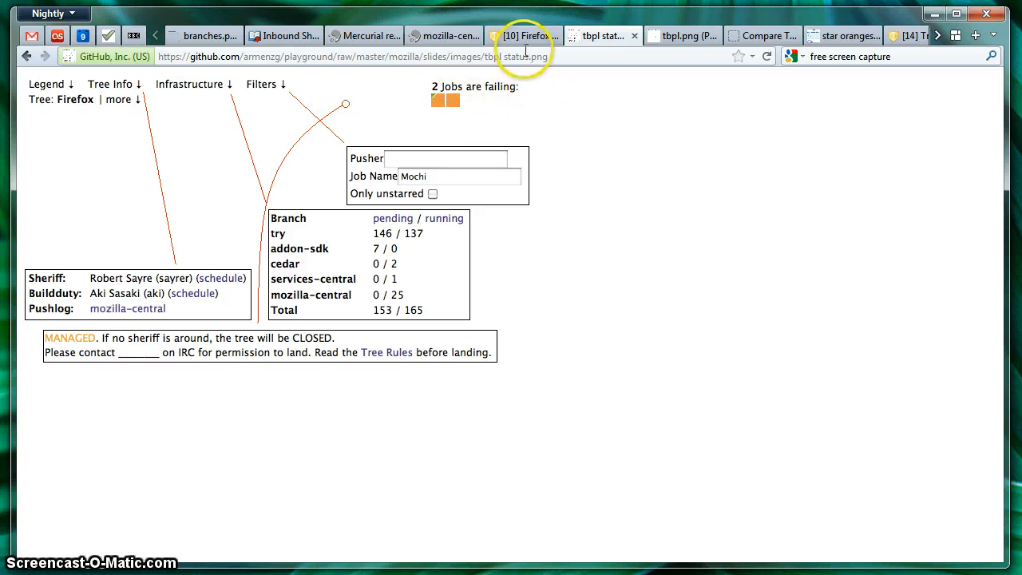
mouse_move(527, 36)
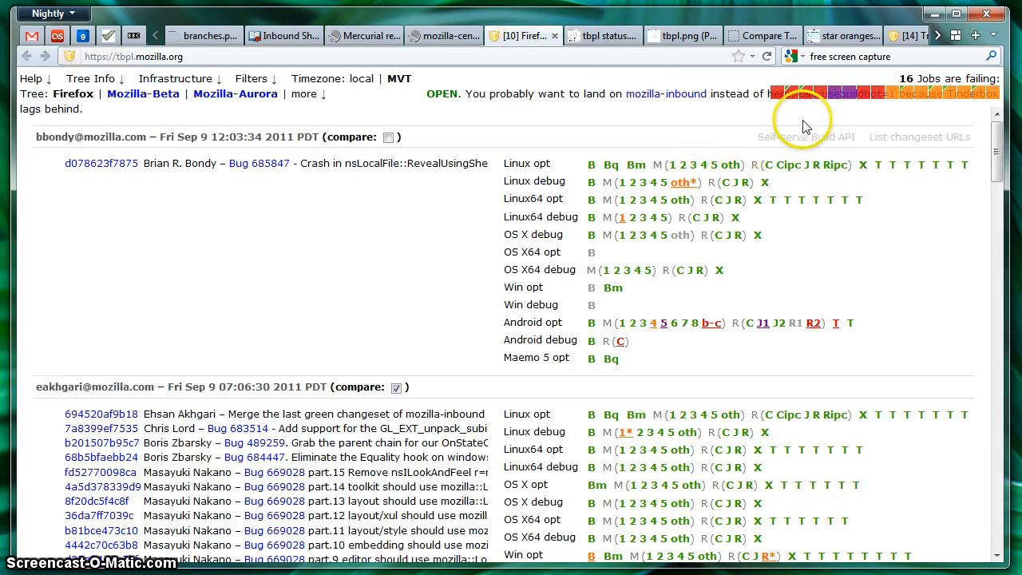
mouse_move(794, 94)
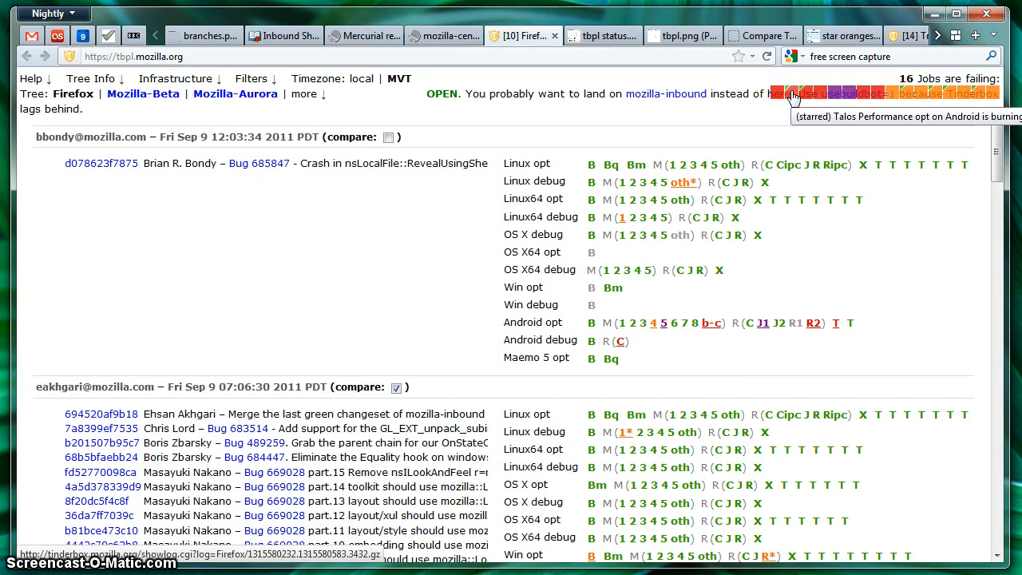
mouse_move(906, 101)
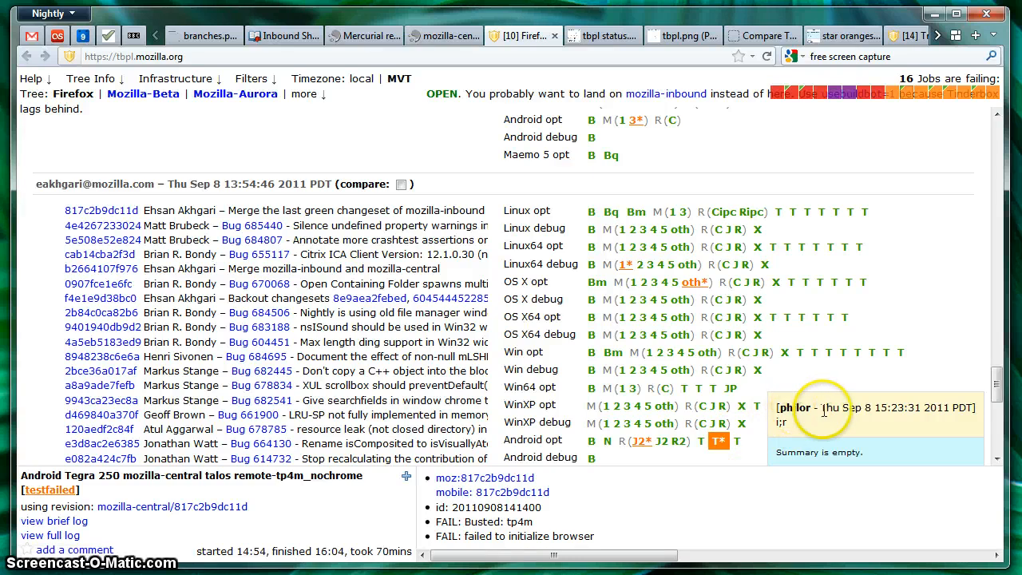
Select the Android Tegra mochitest-4 orange job and highlight FAIL in its summary.
left_click_drag(826, 408, 950, 407)
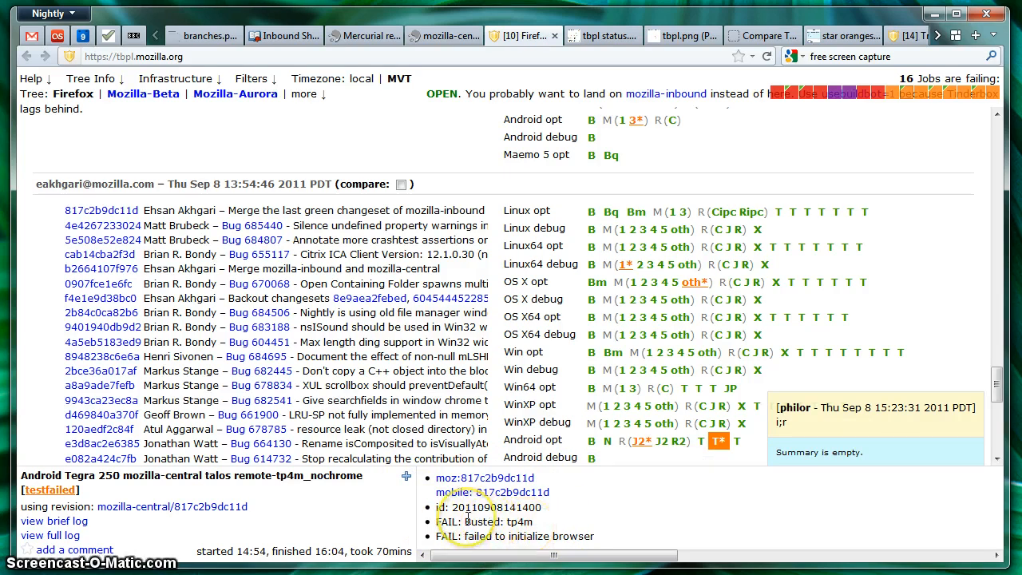
double_click(486, 522)
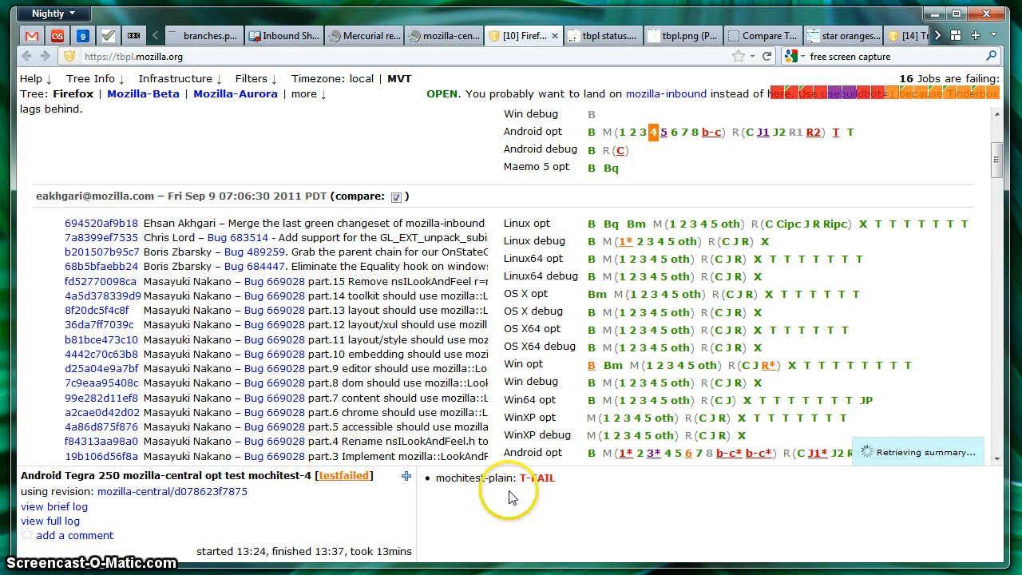
double_click(537, 477)
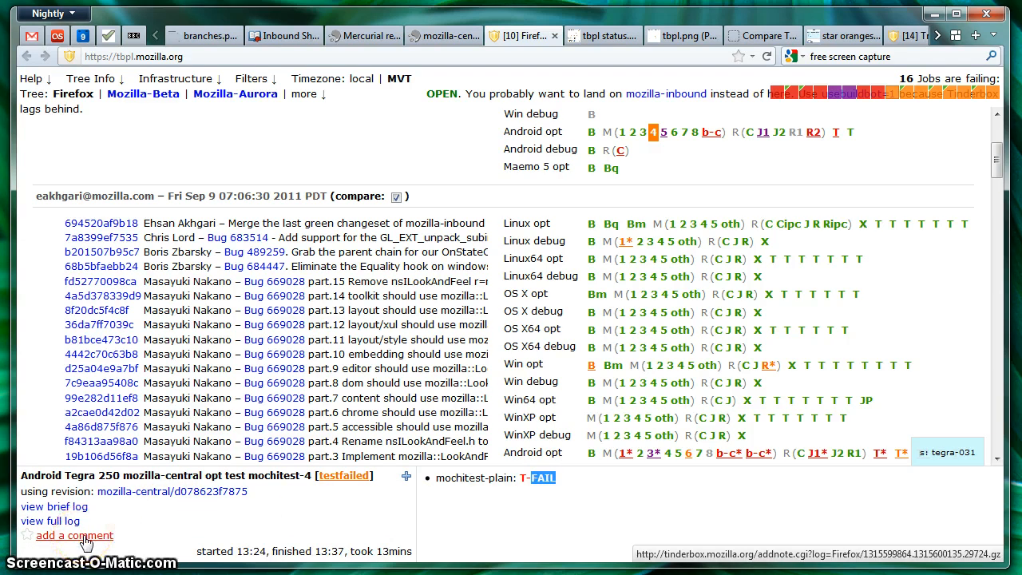
left_click(73, 534)
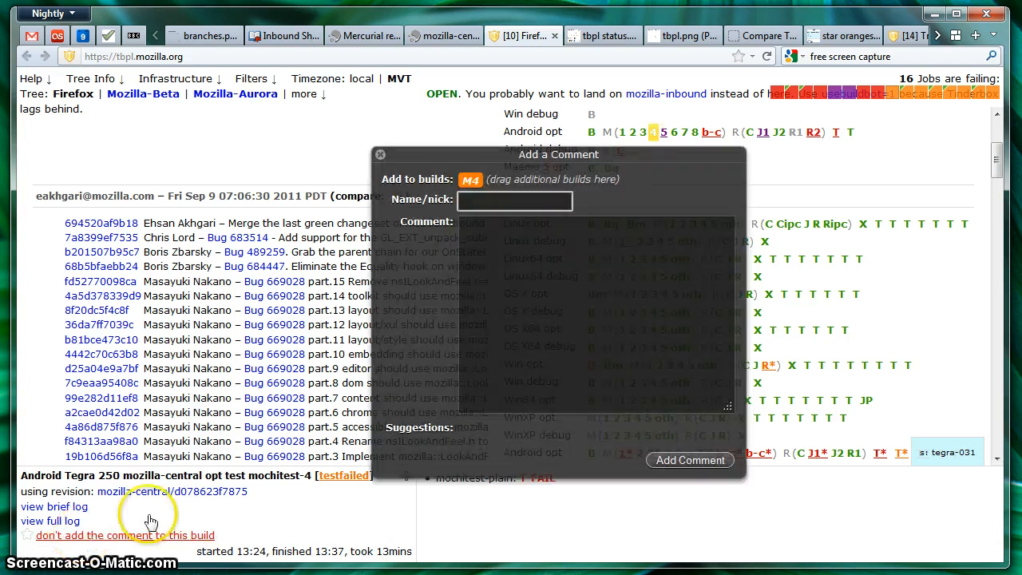
left_click(689, 460)
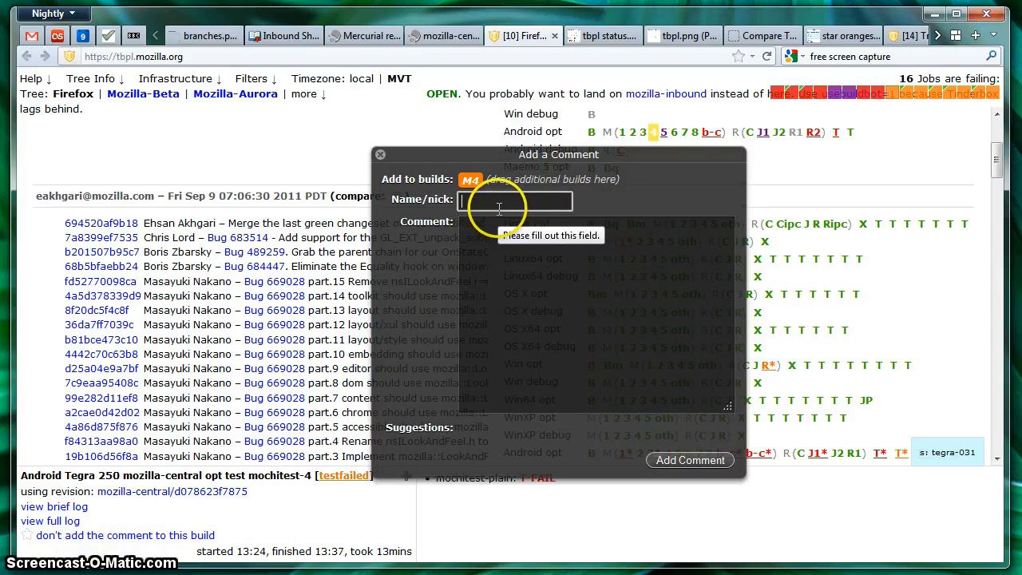
type("armenzg")
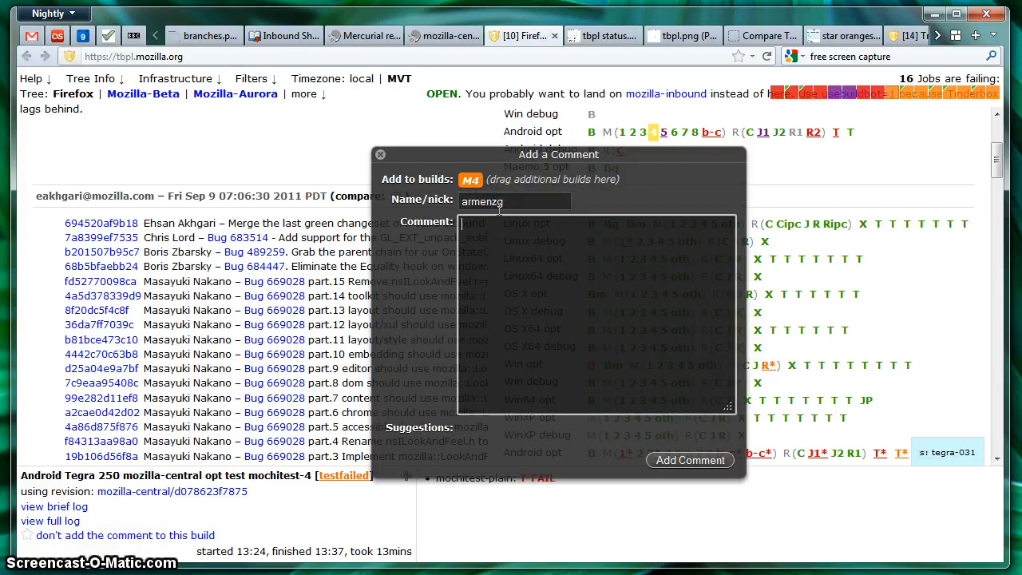
type("bug 12345")
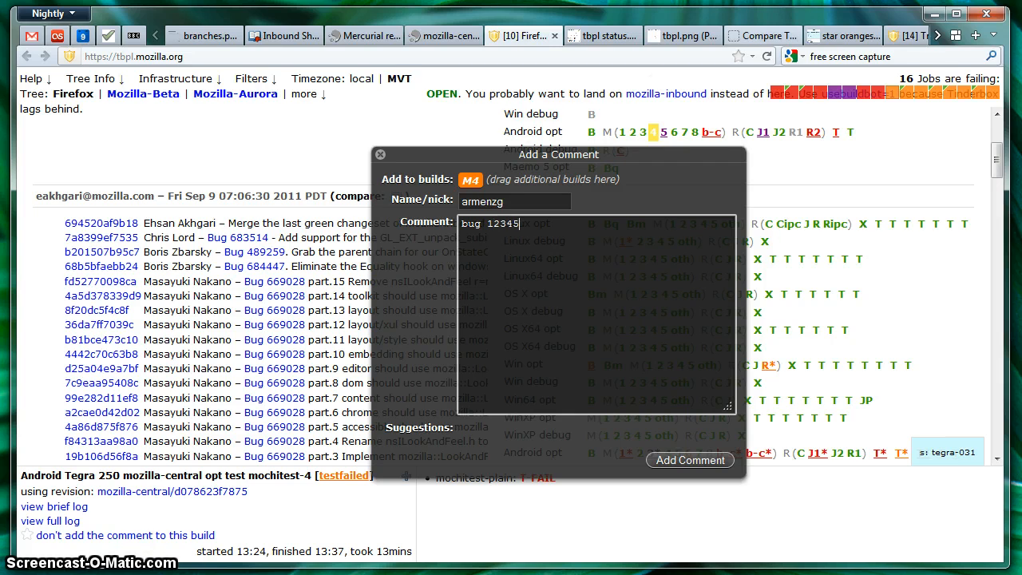
mouse_move(589, 284)
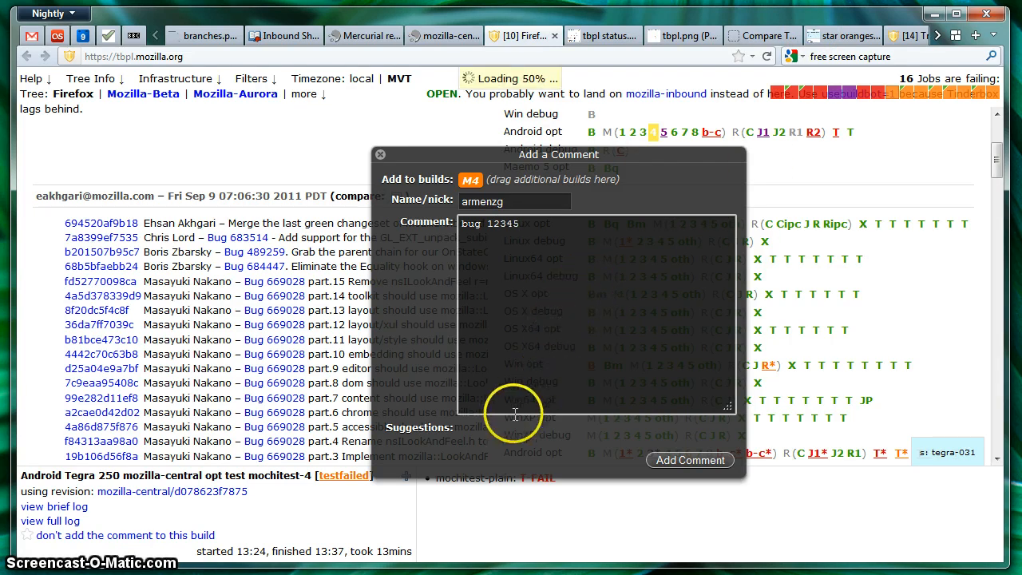
mouse_move(534, 435)
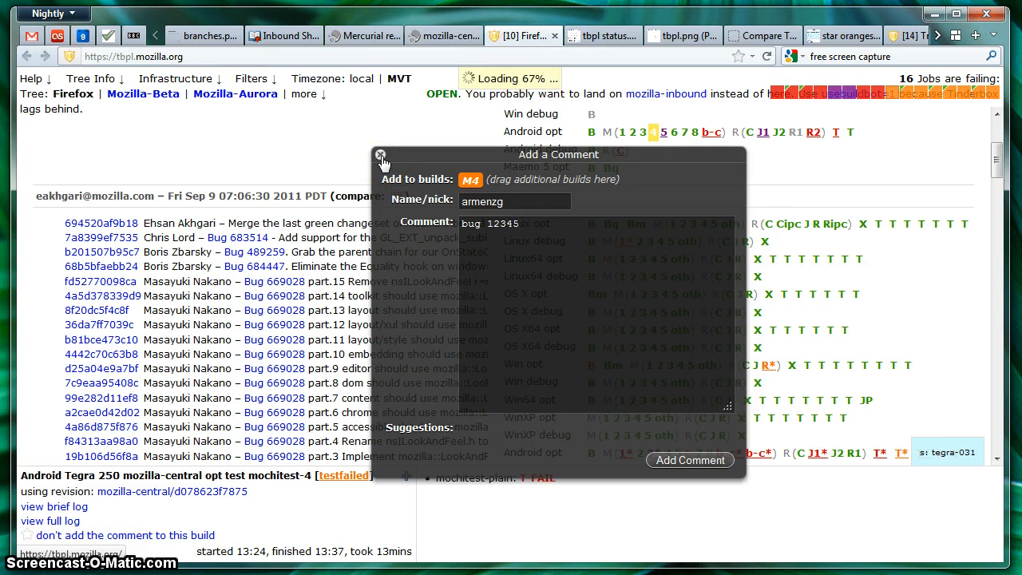
left_click(381, 154)
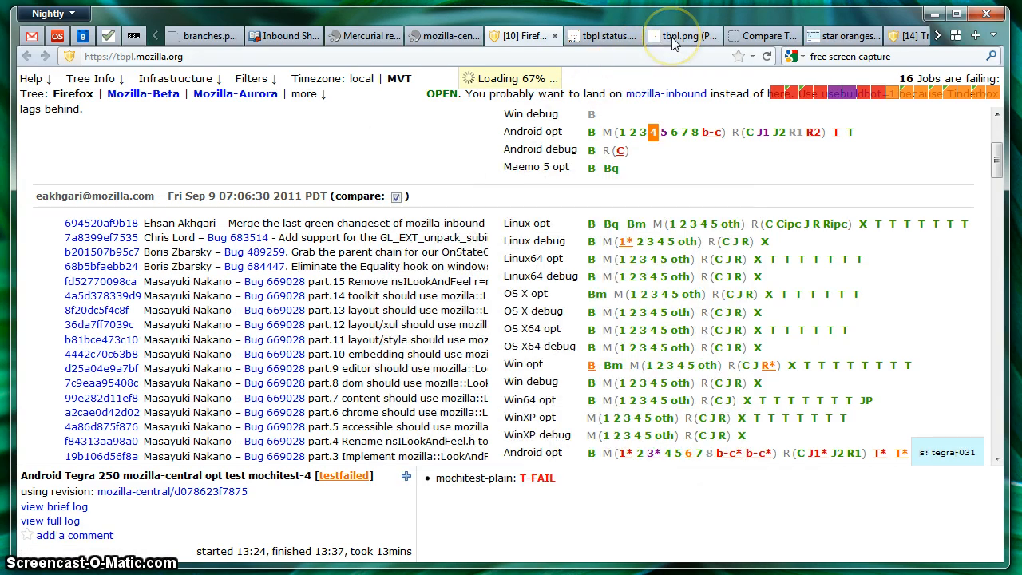
View the tbpl.png overview slide, then show the Compare Talos tdhtml results table.
left_click(683, 35)
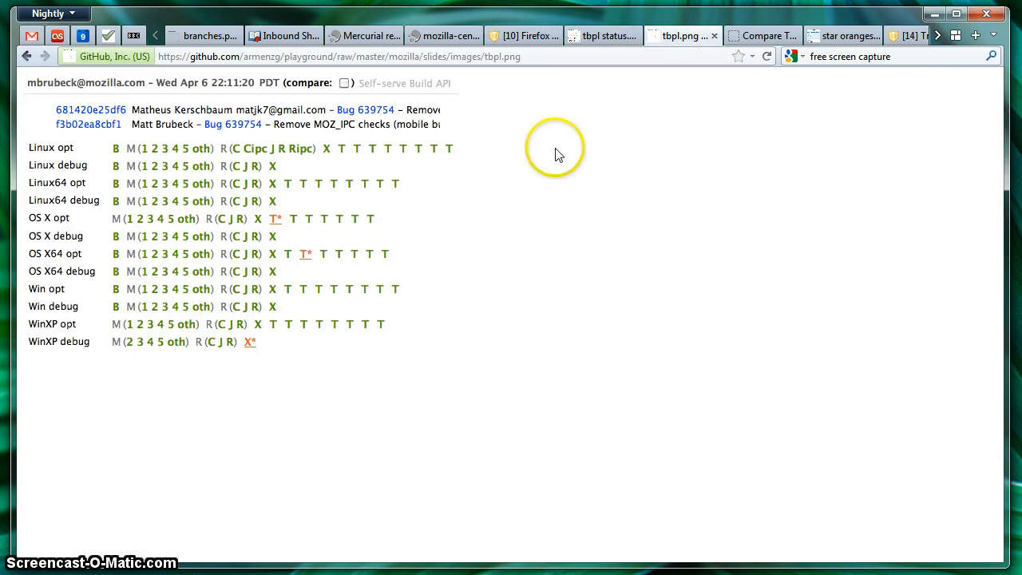
mouse_move(392, 345)
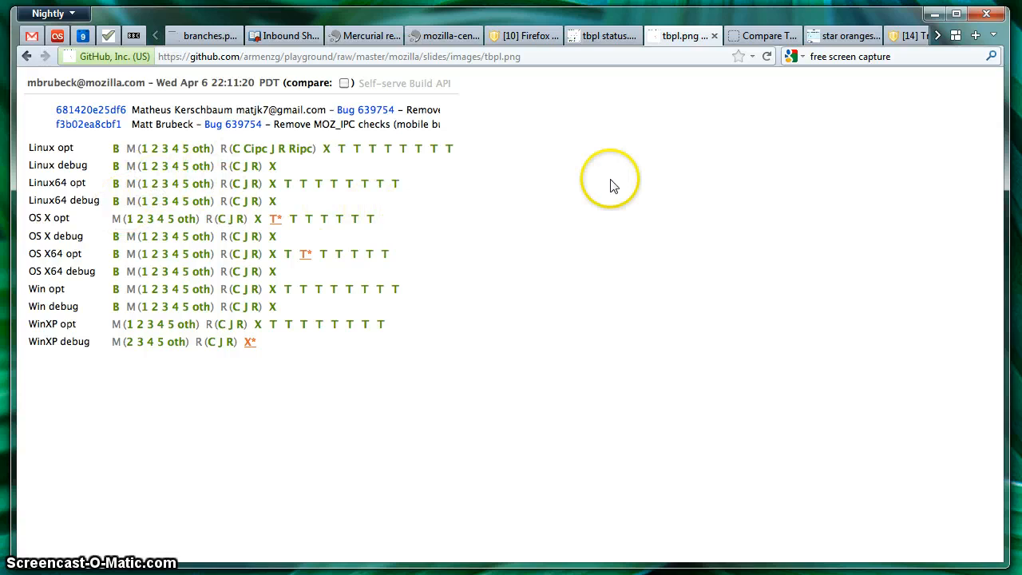
left_click(758, 36)
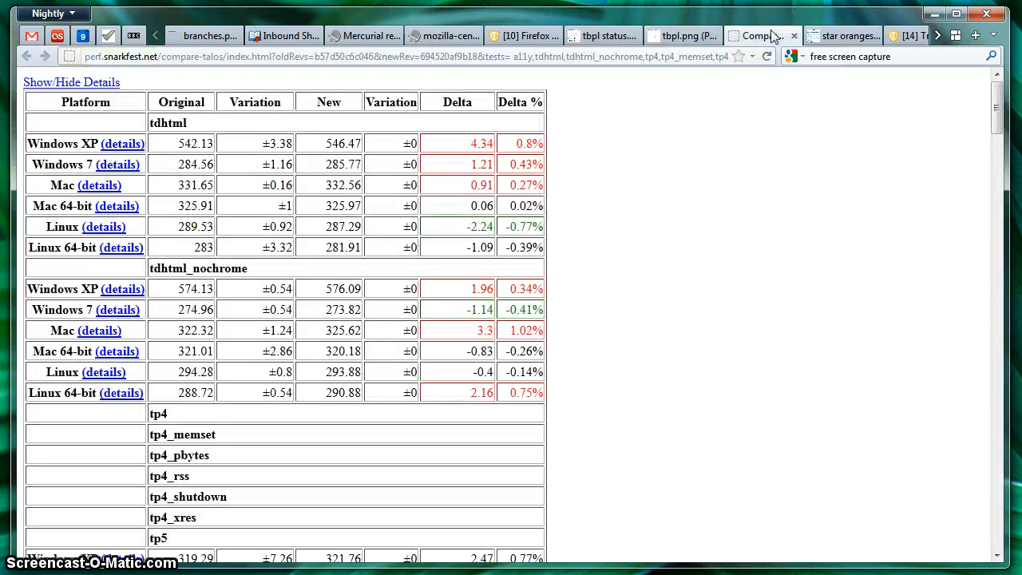
mouse_move(762, 36)
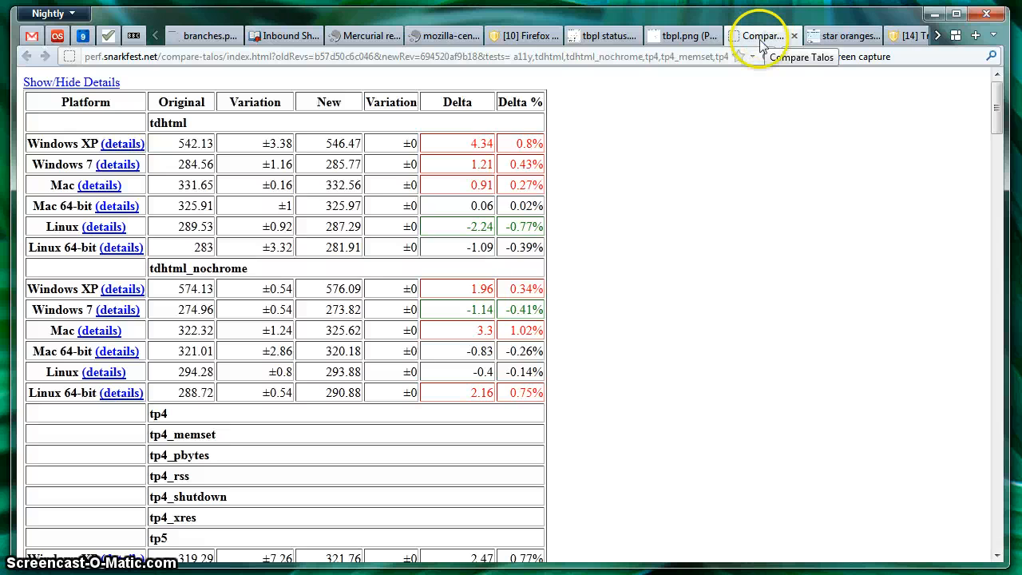
Back on TBPL, mark the Sep 9 push (41a6dc9025cb) as the comparison original.
left_click(523, 35)
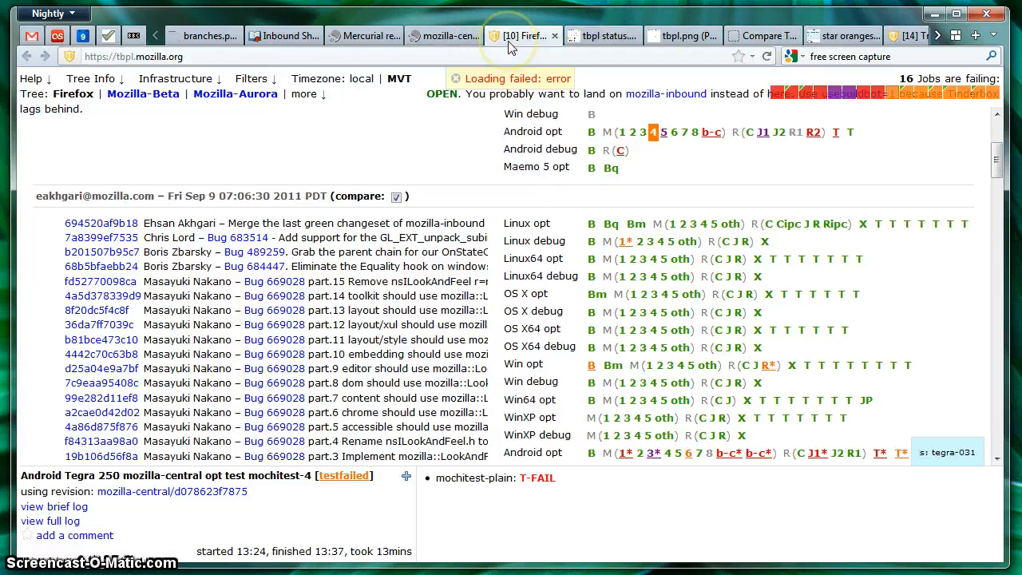
left_click(397, 197)
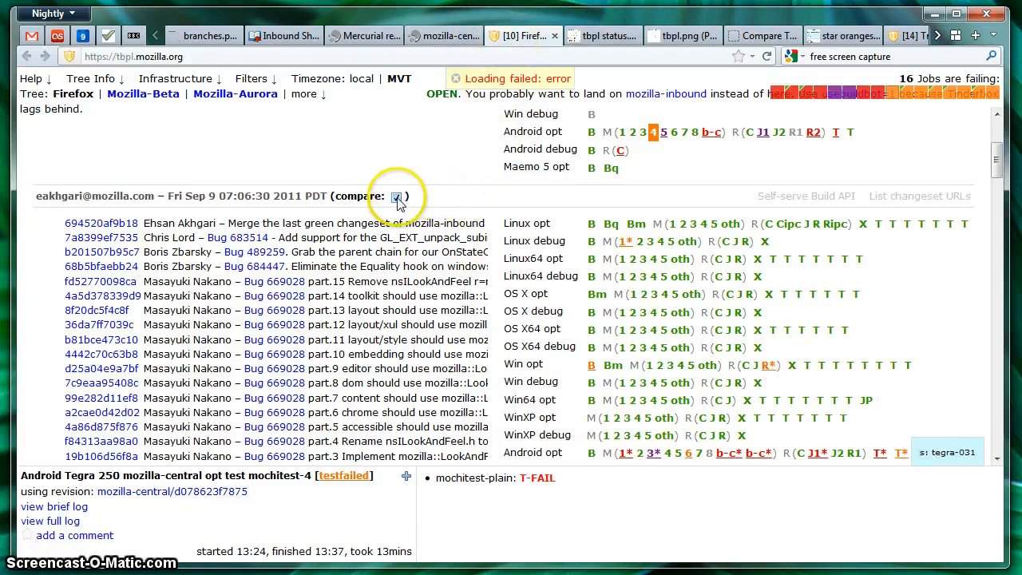
left_click(397, 196)
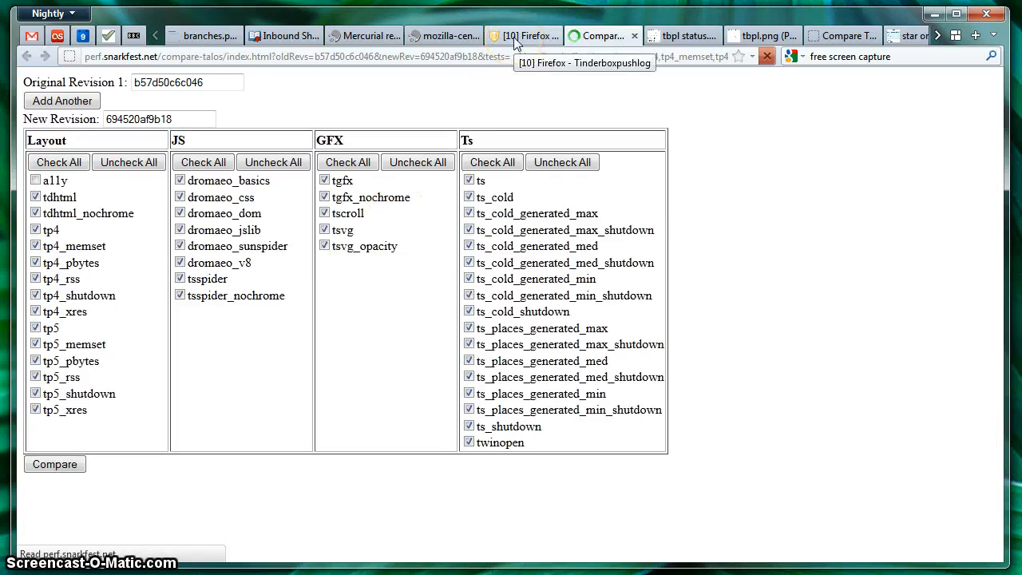
left_click(603, 35)
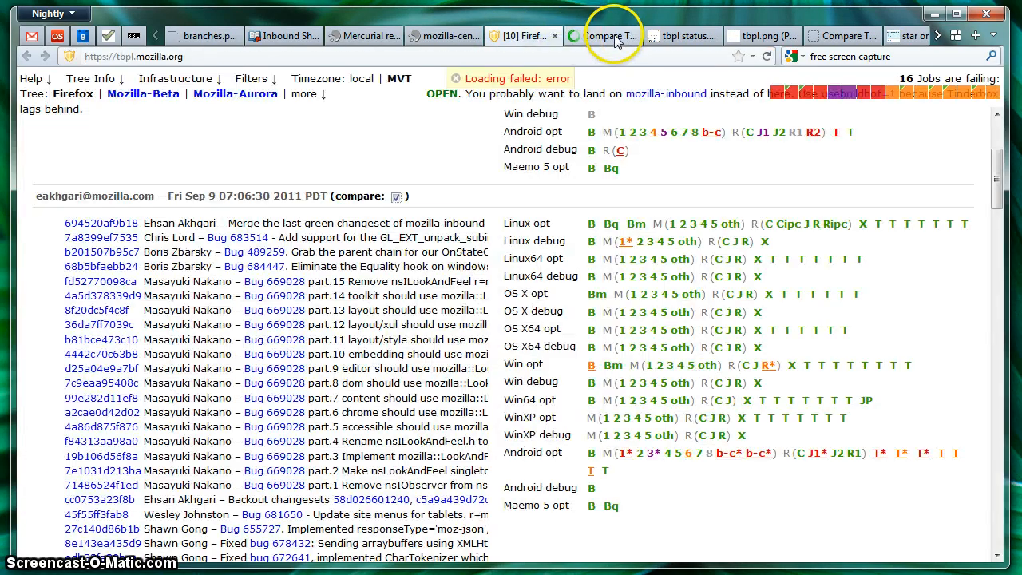
left_click(523, 35)
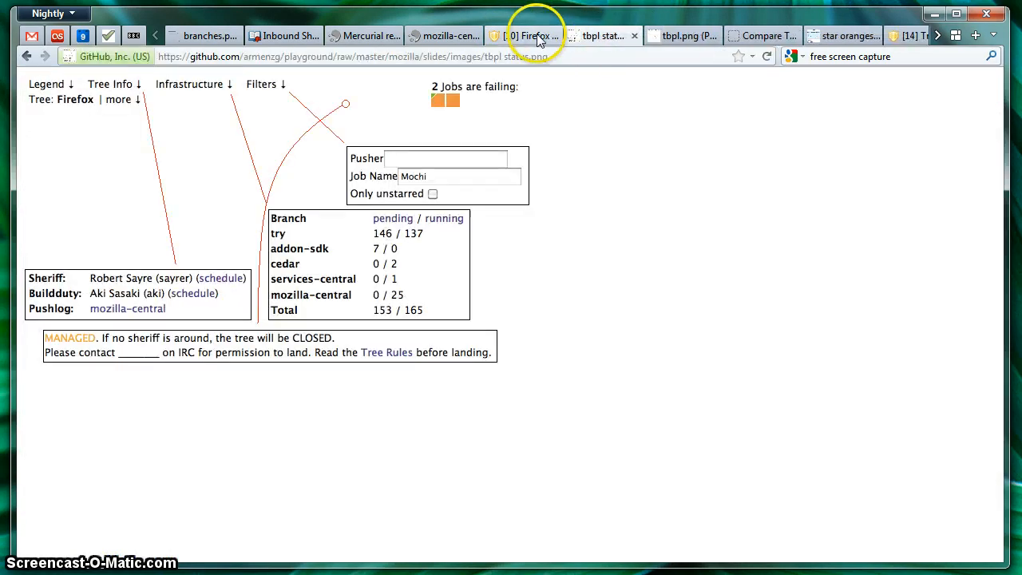
left_click(522, 36)
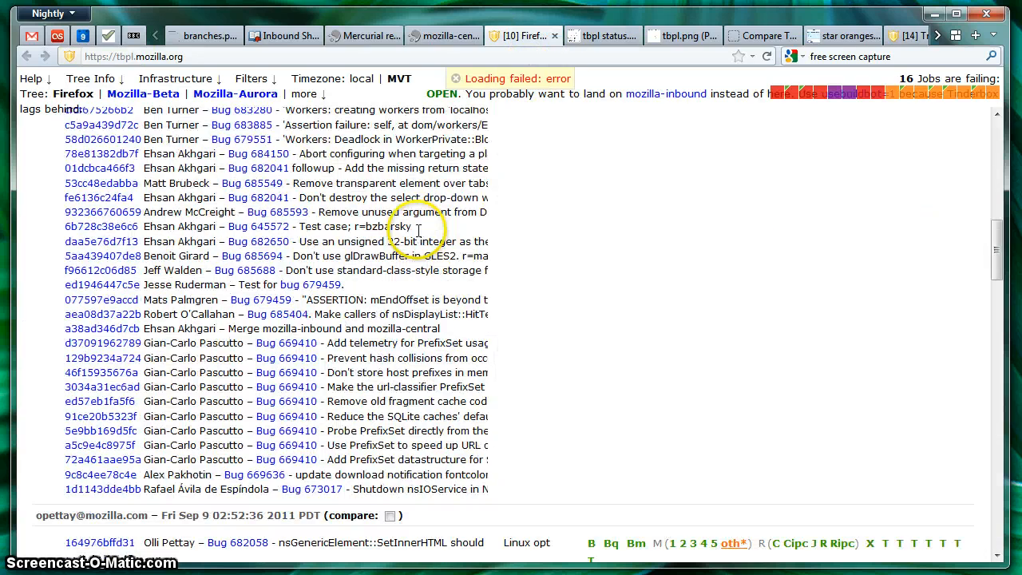
Compare the Sep 8 15:33 push (b57d50c6c046) against it, opening the Compare Talos form.
scroll("down", 3)
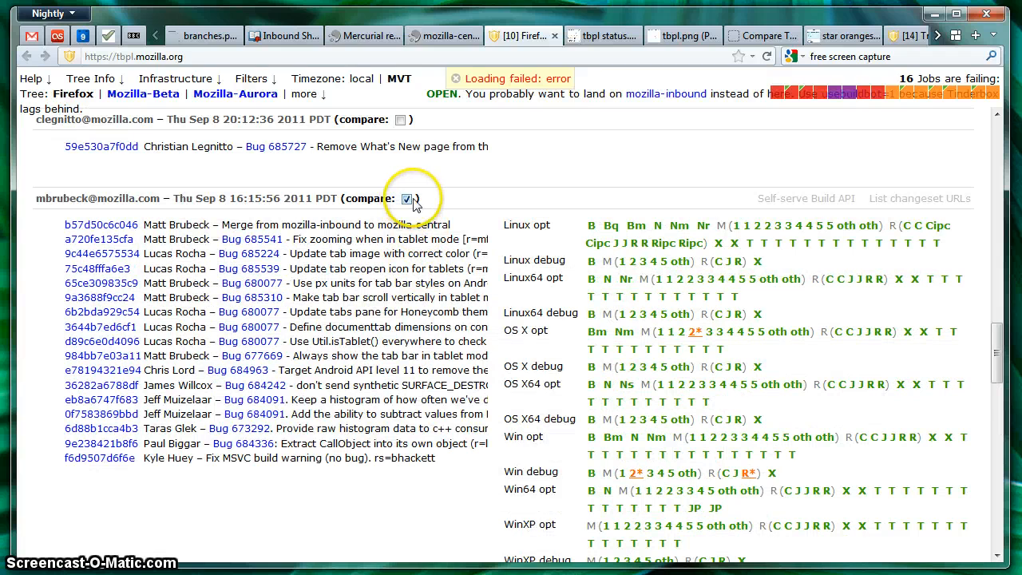
scroll("down", 3)
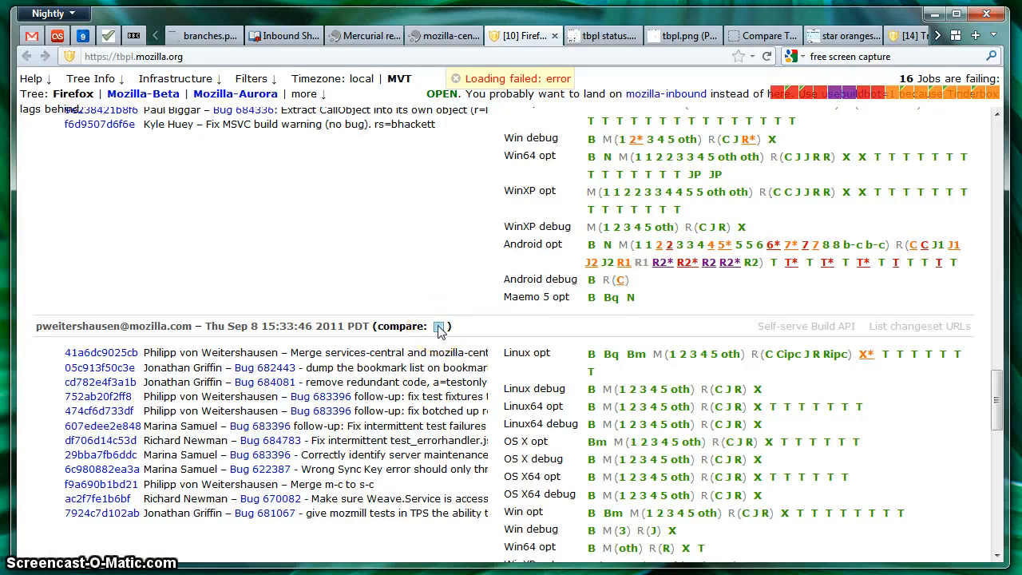
left_click(438, 325)
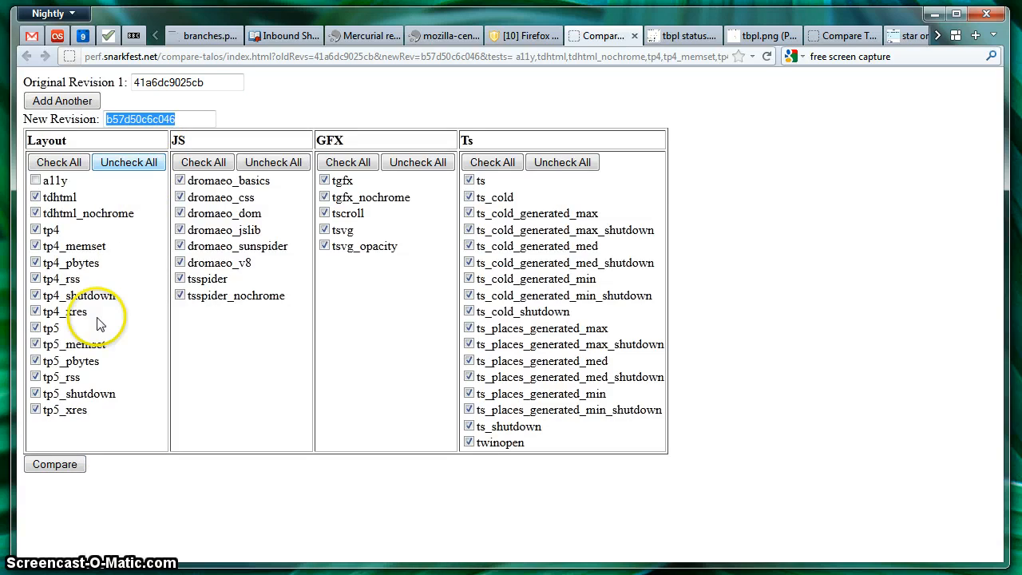
Run the comparison and review the Windows XP tdhtml result and its details link.
left_click(54, 464)
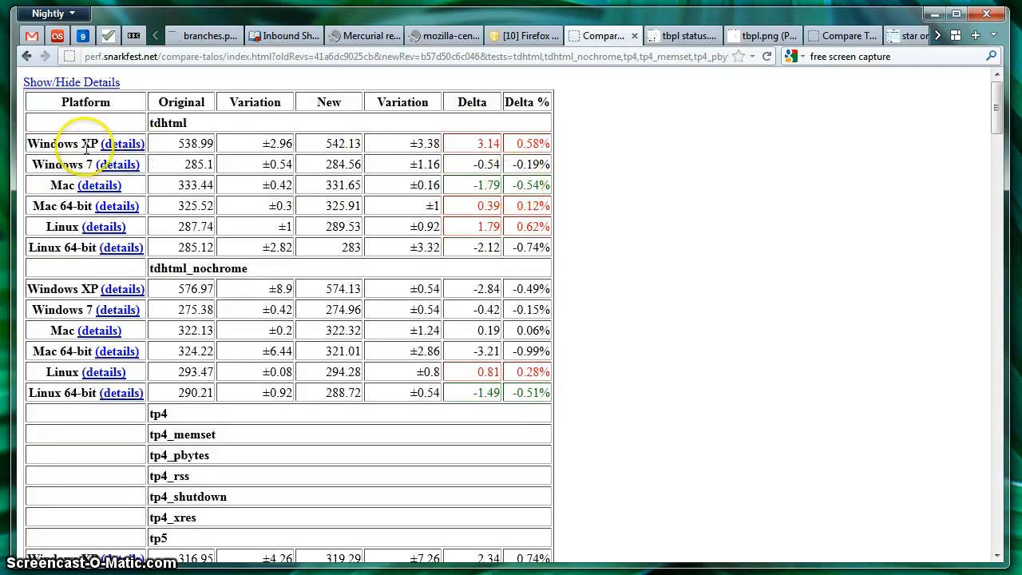
double_click(52, 144)
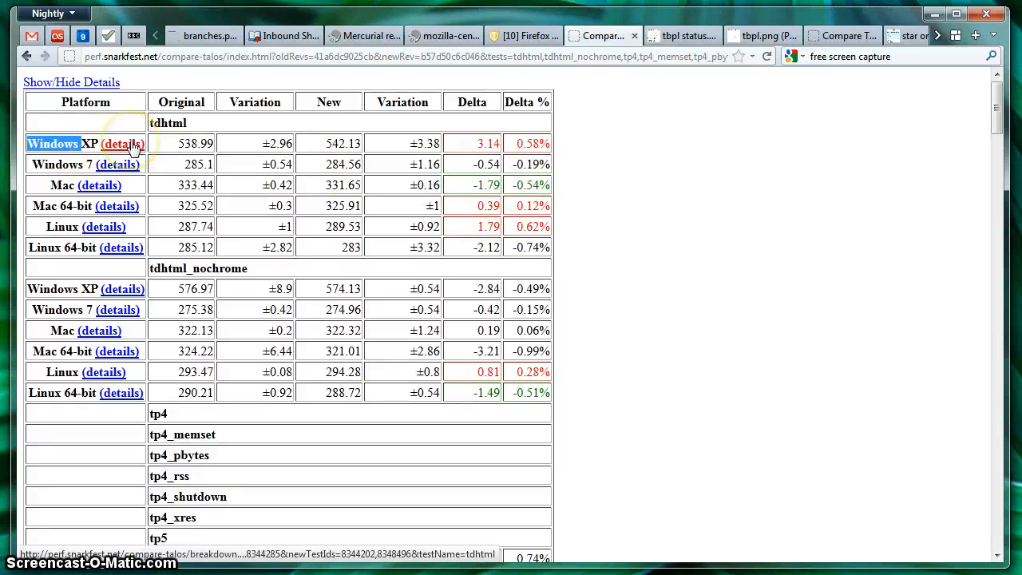
left_click(121, 144)
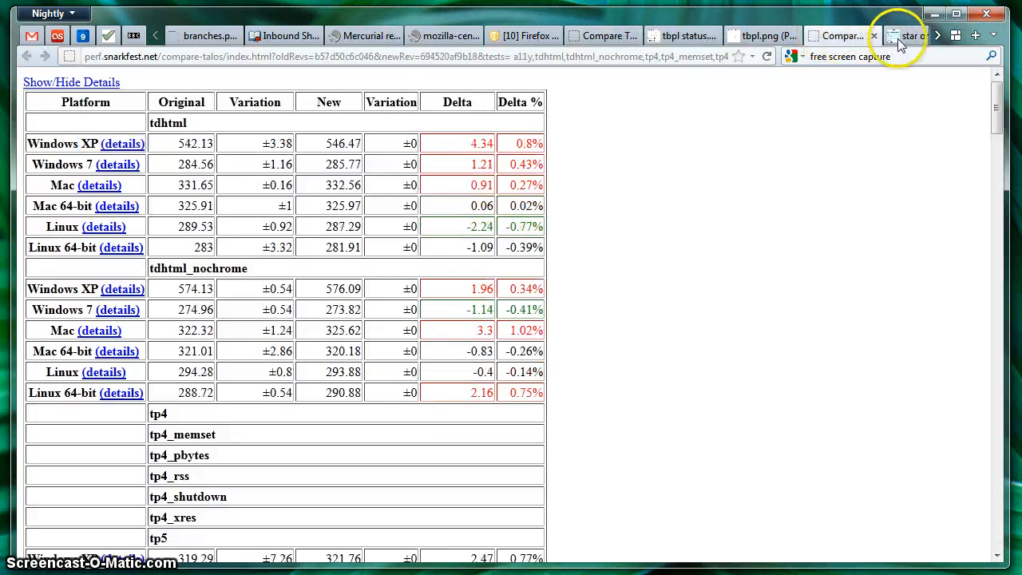
Show the GitHub star-oranges slide listing intermittent WebGL bug suggestions for the failed job.
left_click(889, 35)
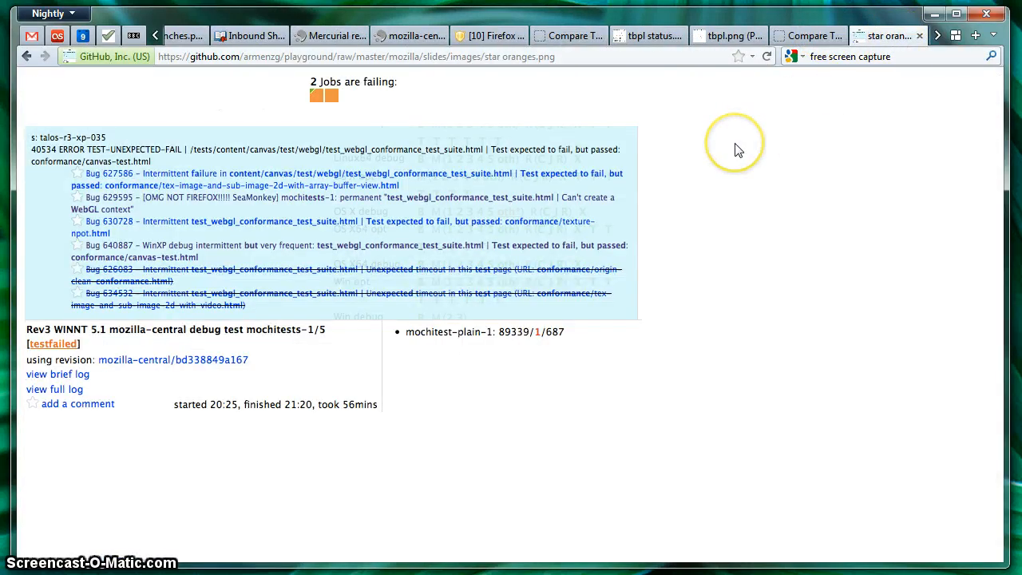
mouse_move(738, 150)
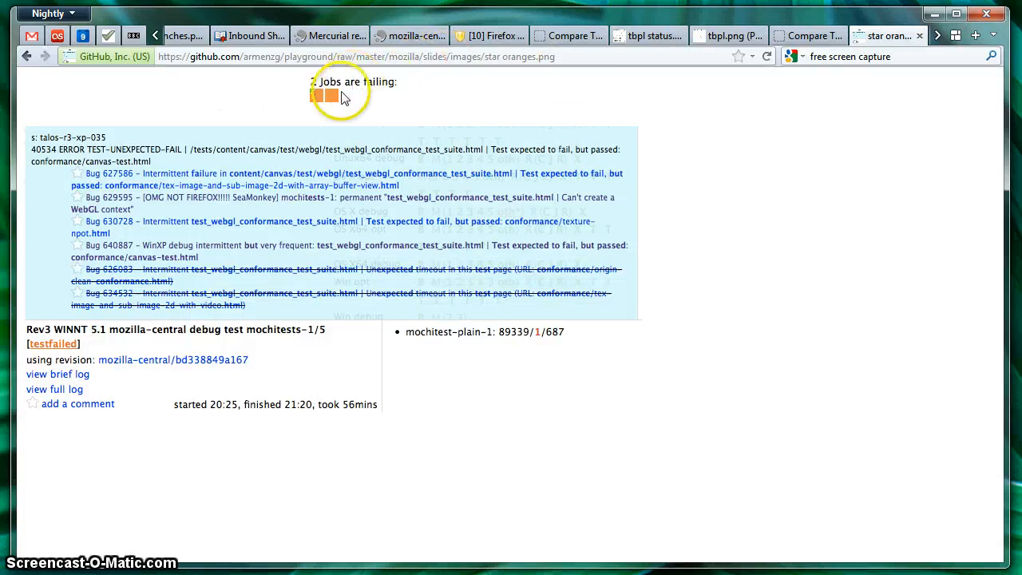
mouse_move(335, 110)
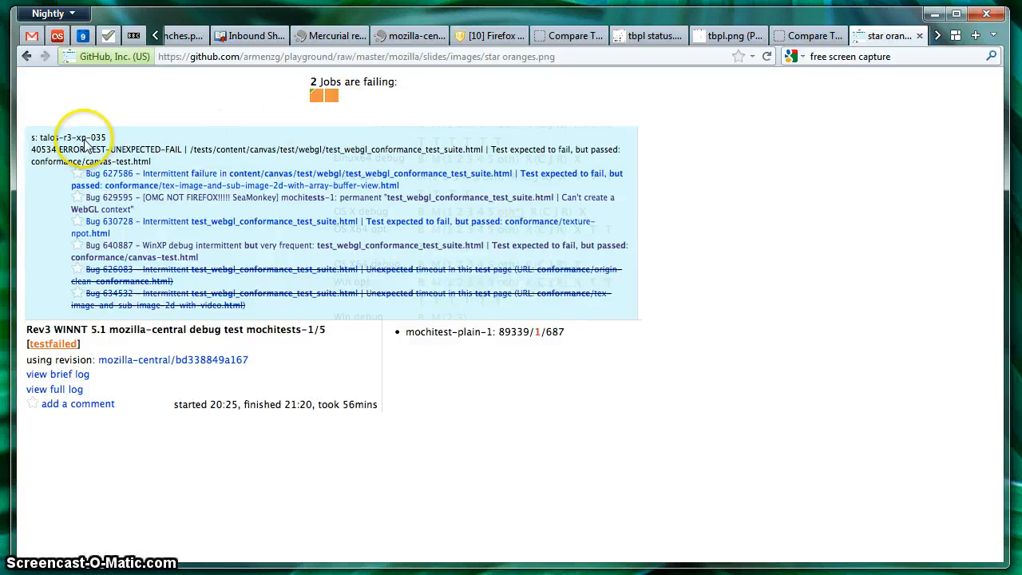
mouse_move(52, 139)
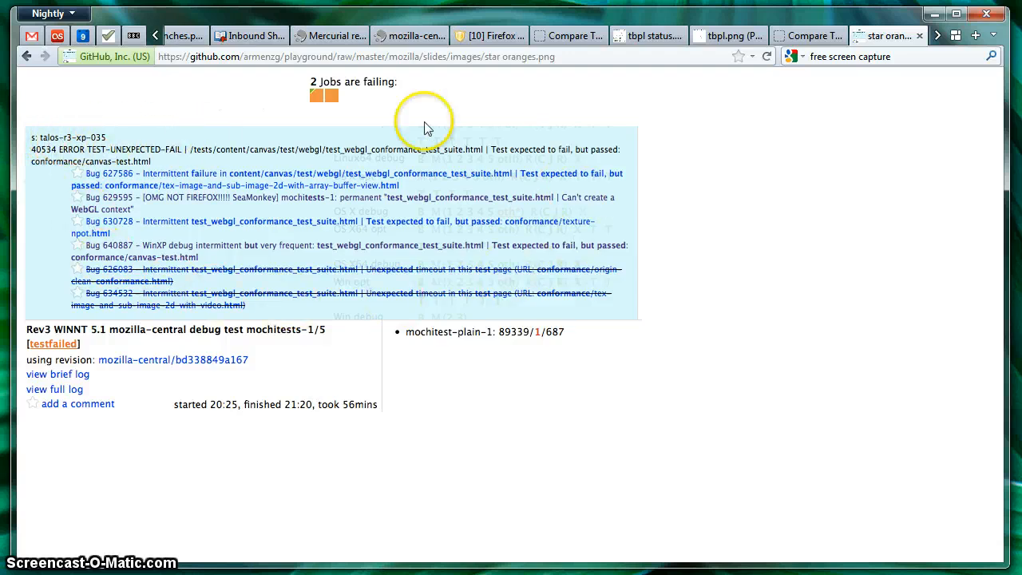
mouse_move(102, 154)
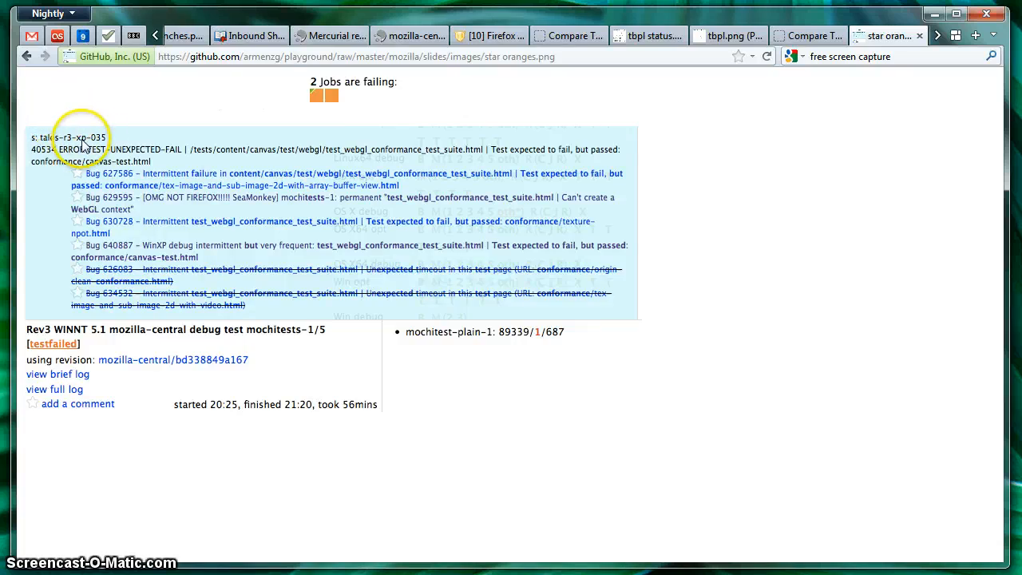
mouse_move(110, 148)
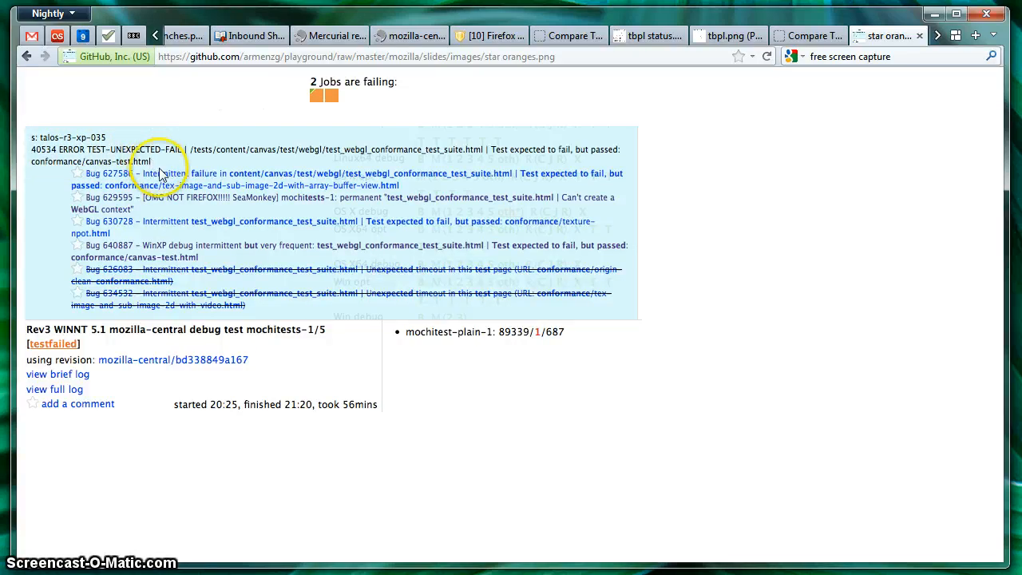
mouse_move(182, 257)
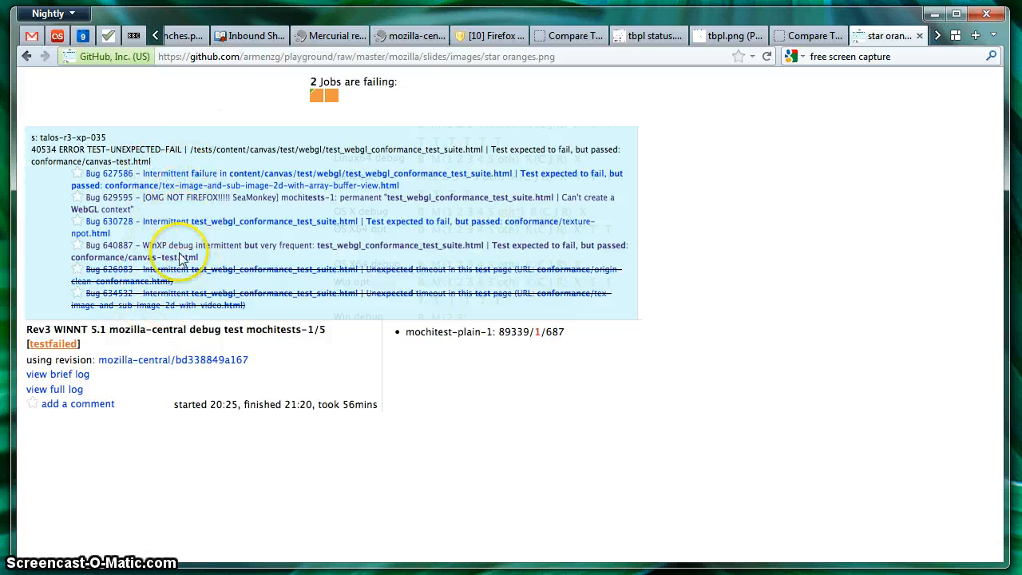
mouse_move(77, 174)
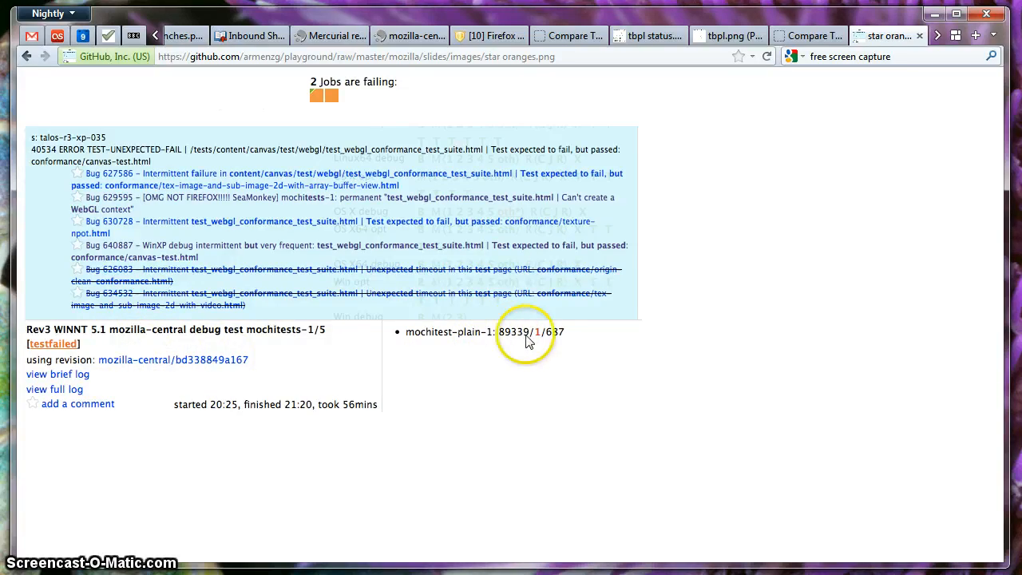
mouse_move(551, 339)
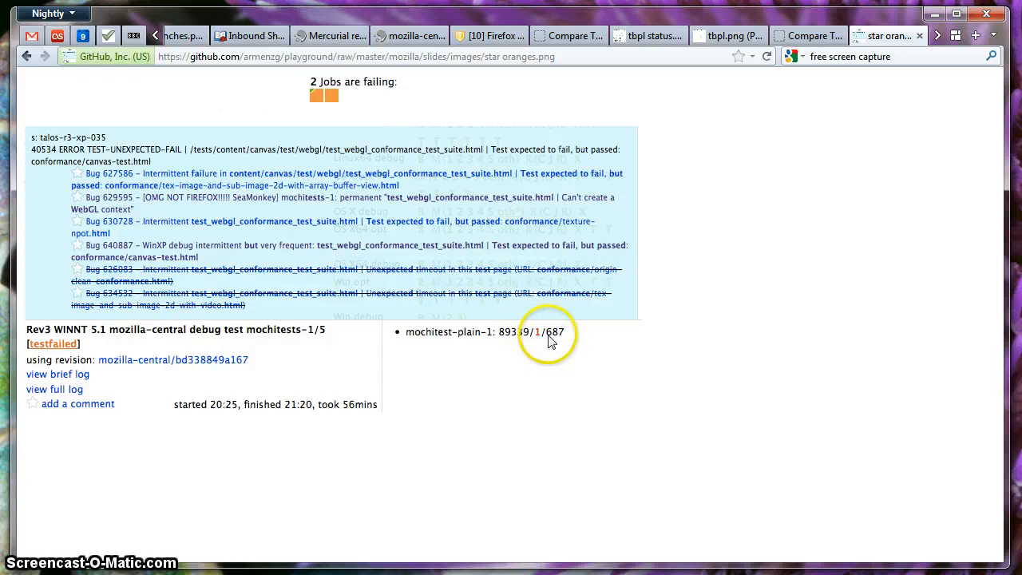